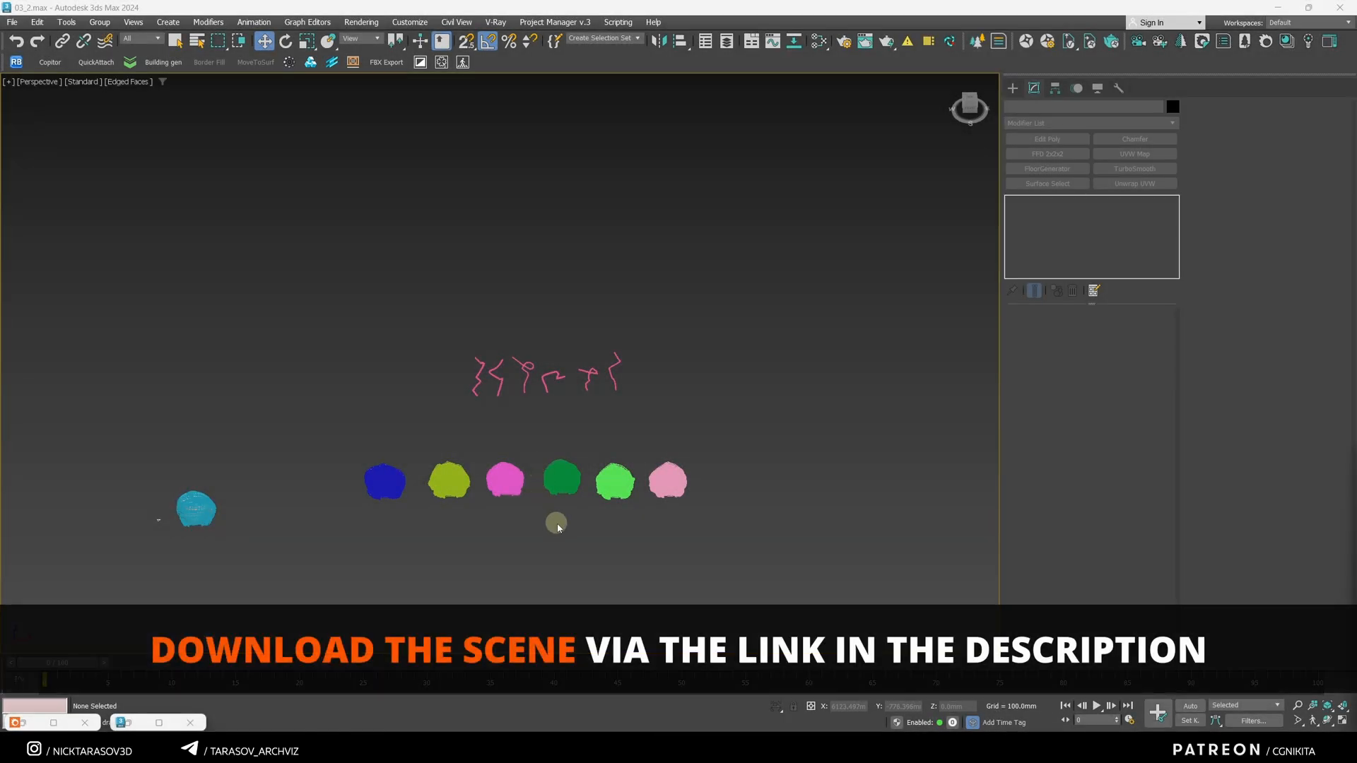
# Step: Pan the Perspective view over to the armchair (Box008) and the scatter icons
pyautogui.moveTo(557, 523); pyautogui.dragTo(319, 517)
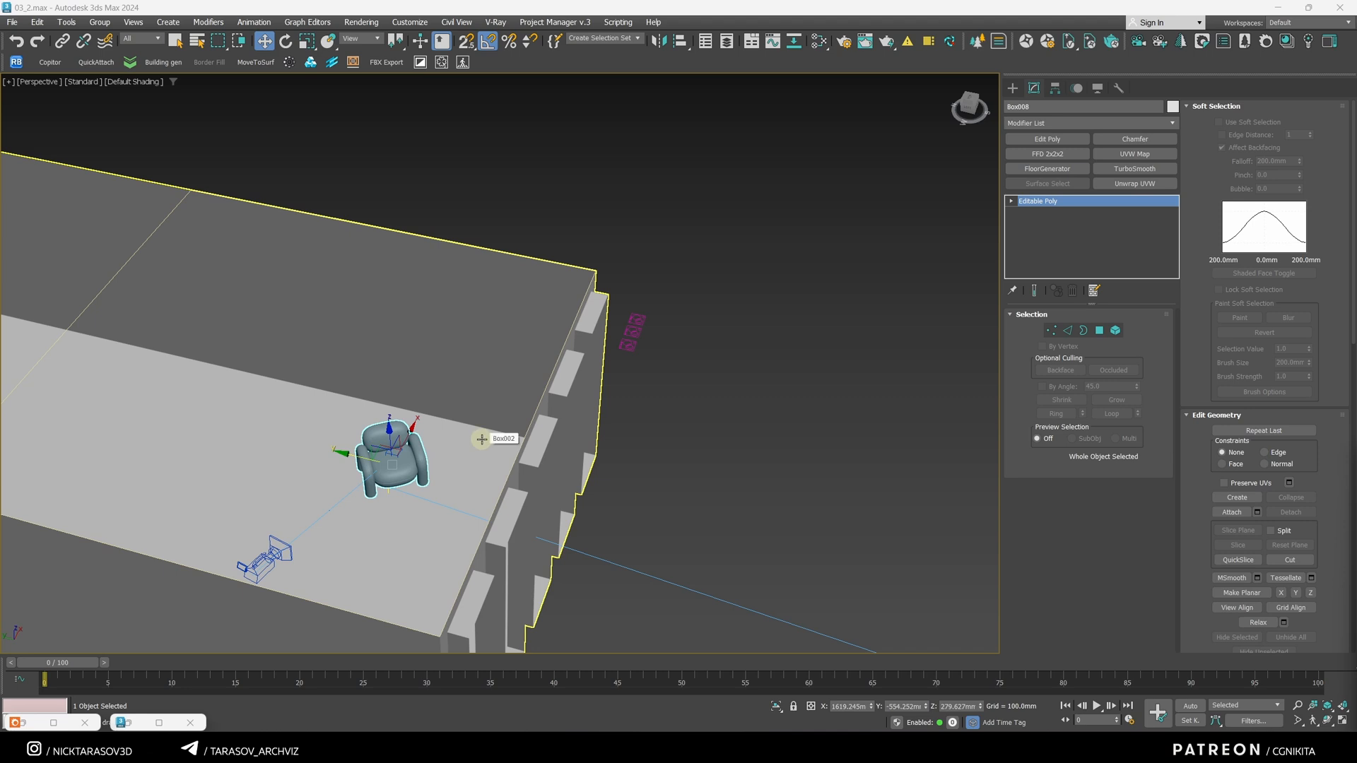
pyautogui.moveTo(571, 362)
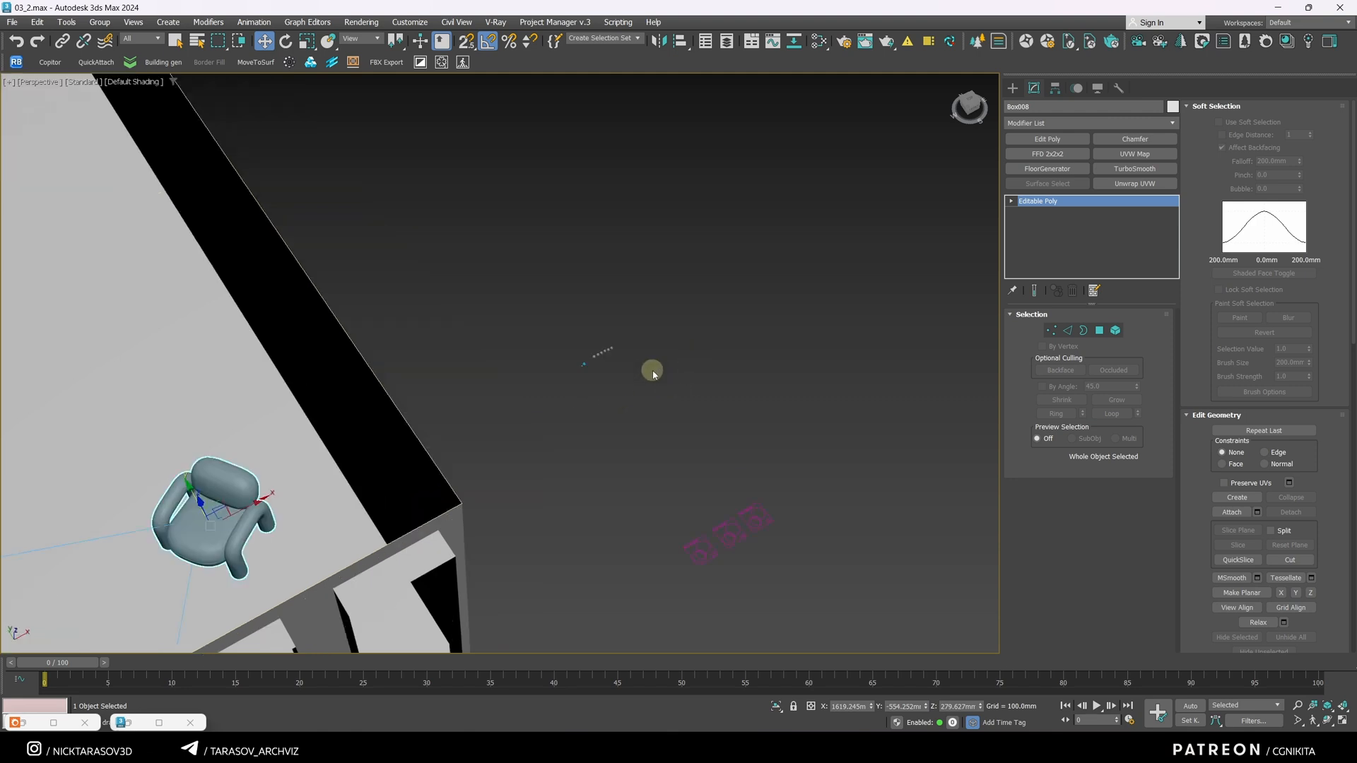
pyautogui.moveTo(814, 274)
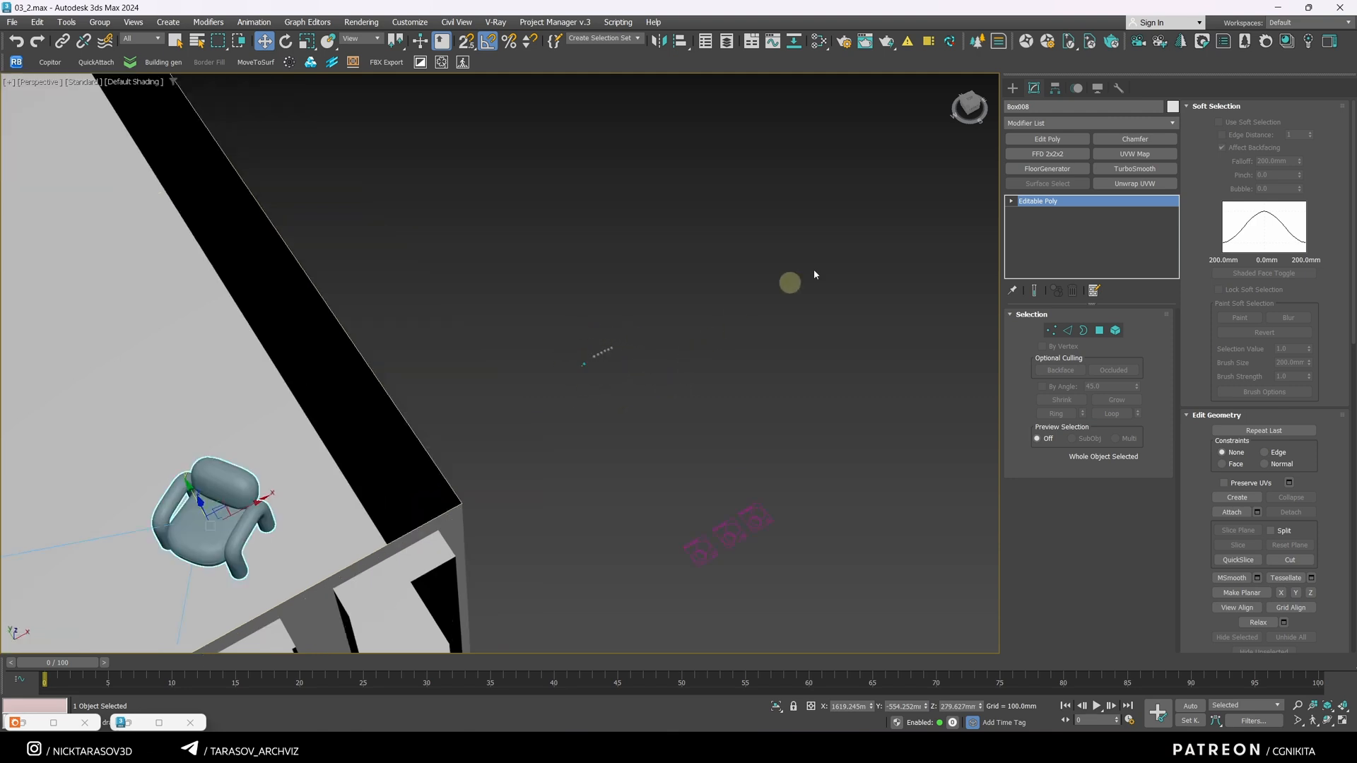
pyautogui.moveTo(969, 39)
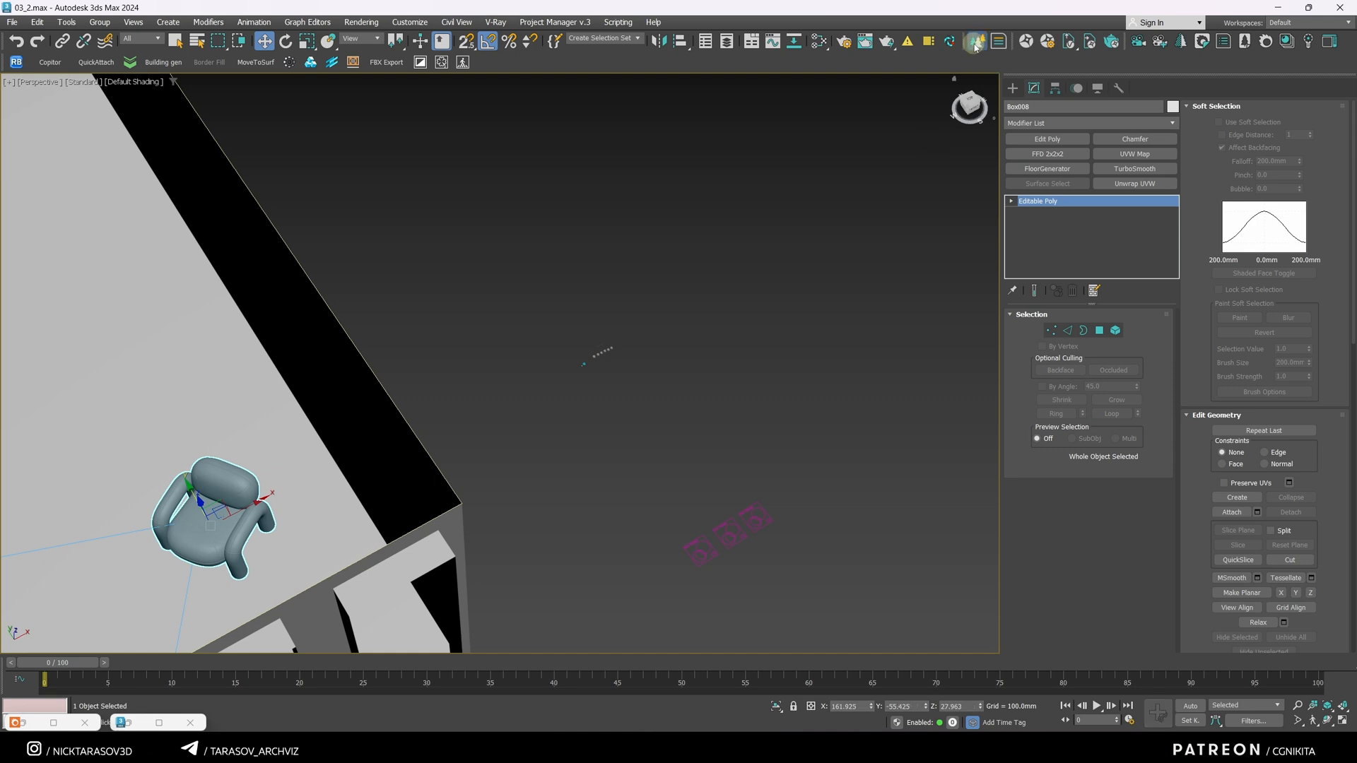
# Step: Create a Chaos Scatter and pick the armchair Box008 as its distribute-on surface
pyautogui.click(1013, 88)
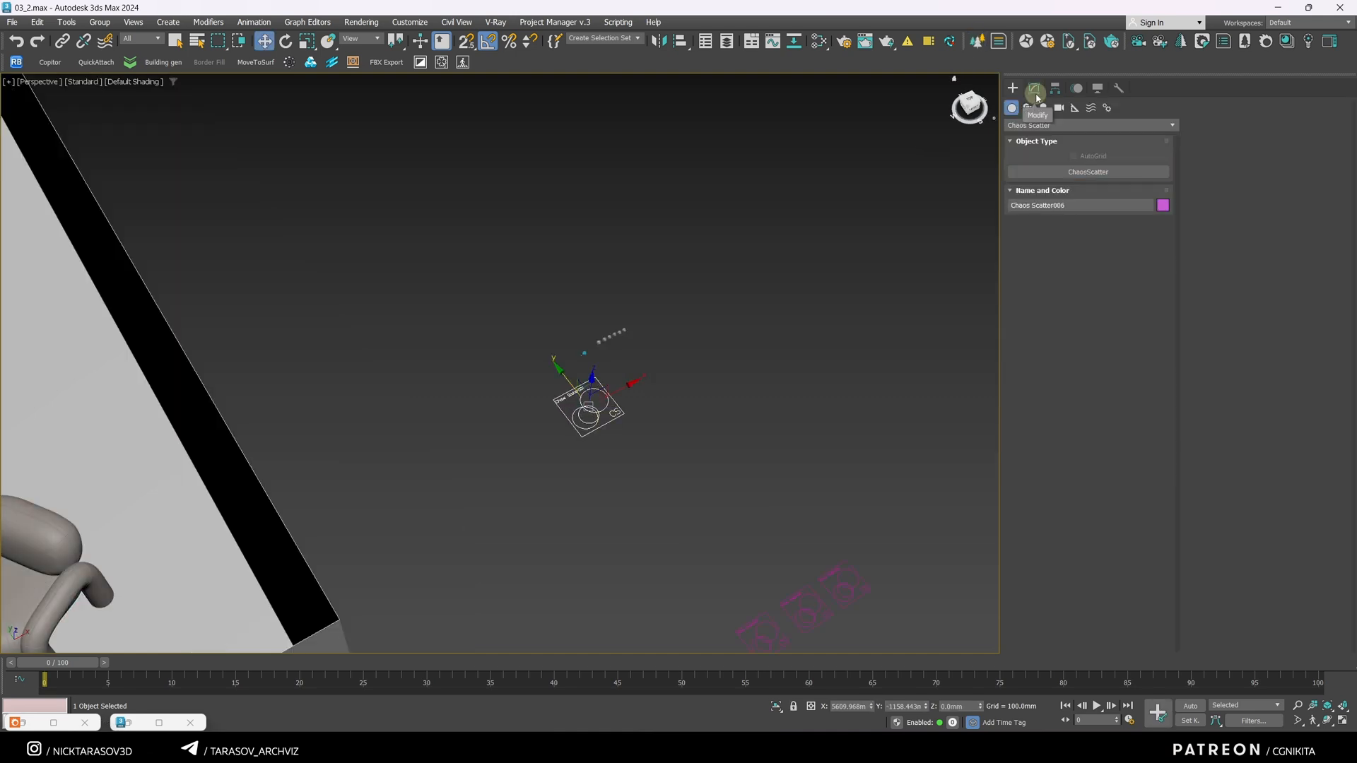
pyautogui.click(1033, 87)
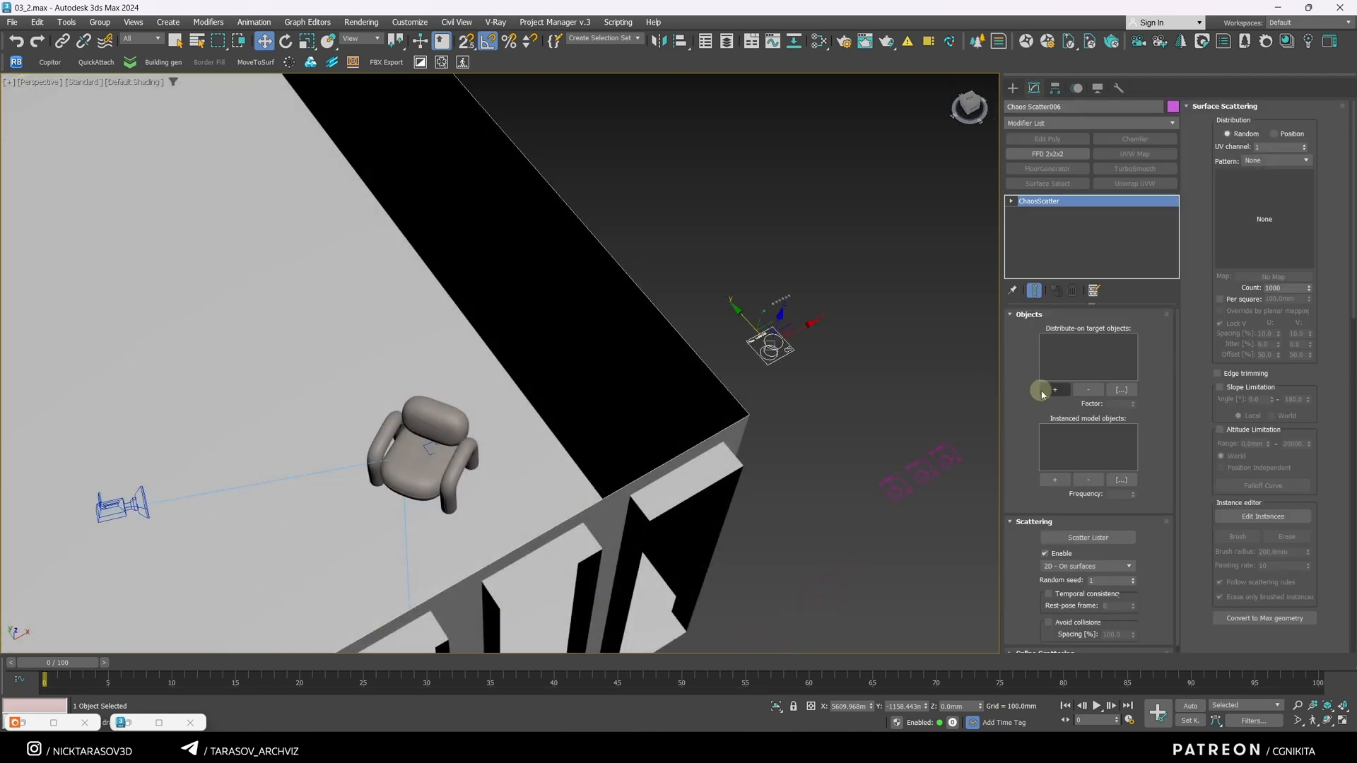
pyautogui.click(1054, 390)
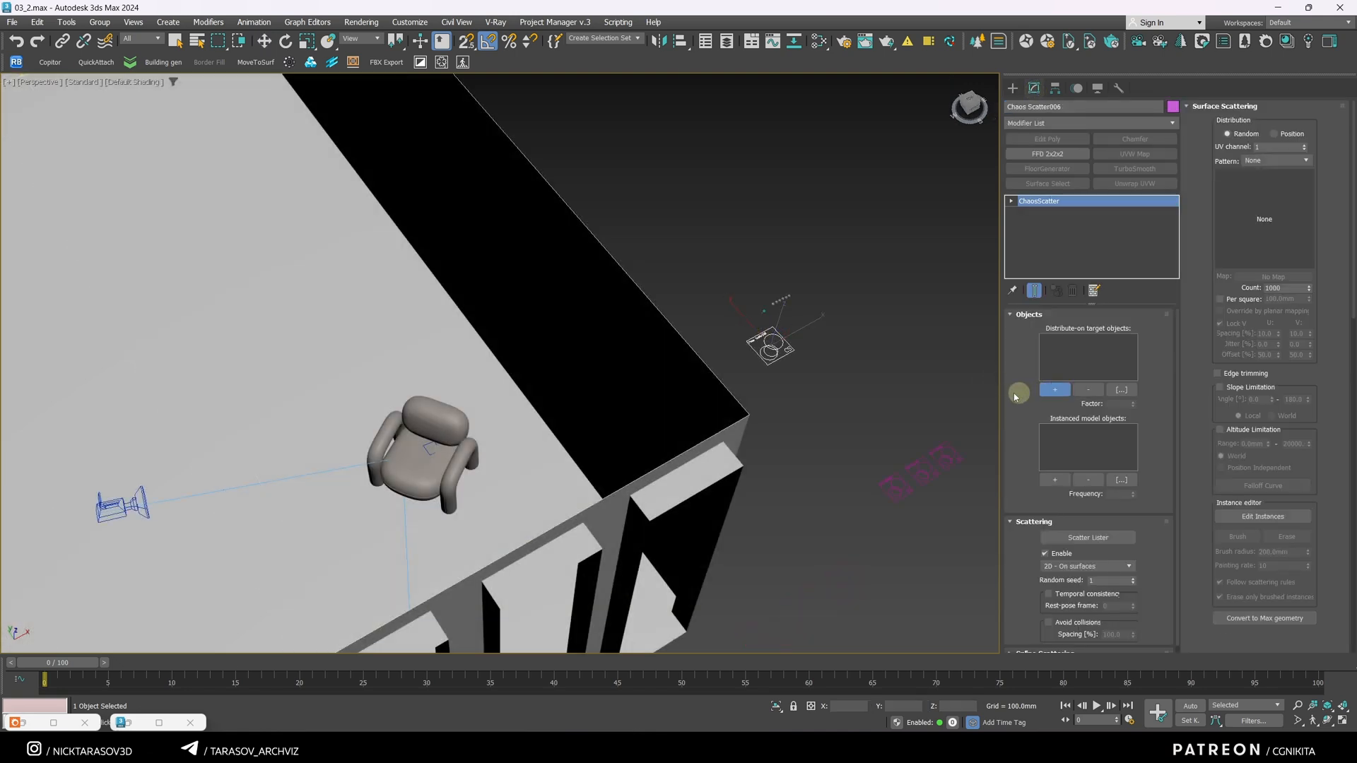
pyautogui.click(435, 420)
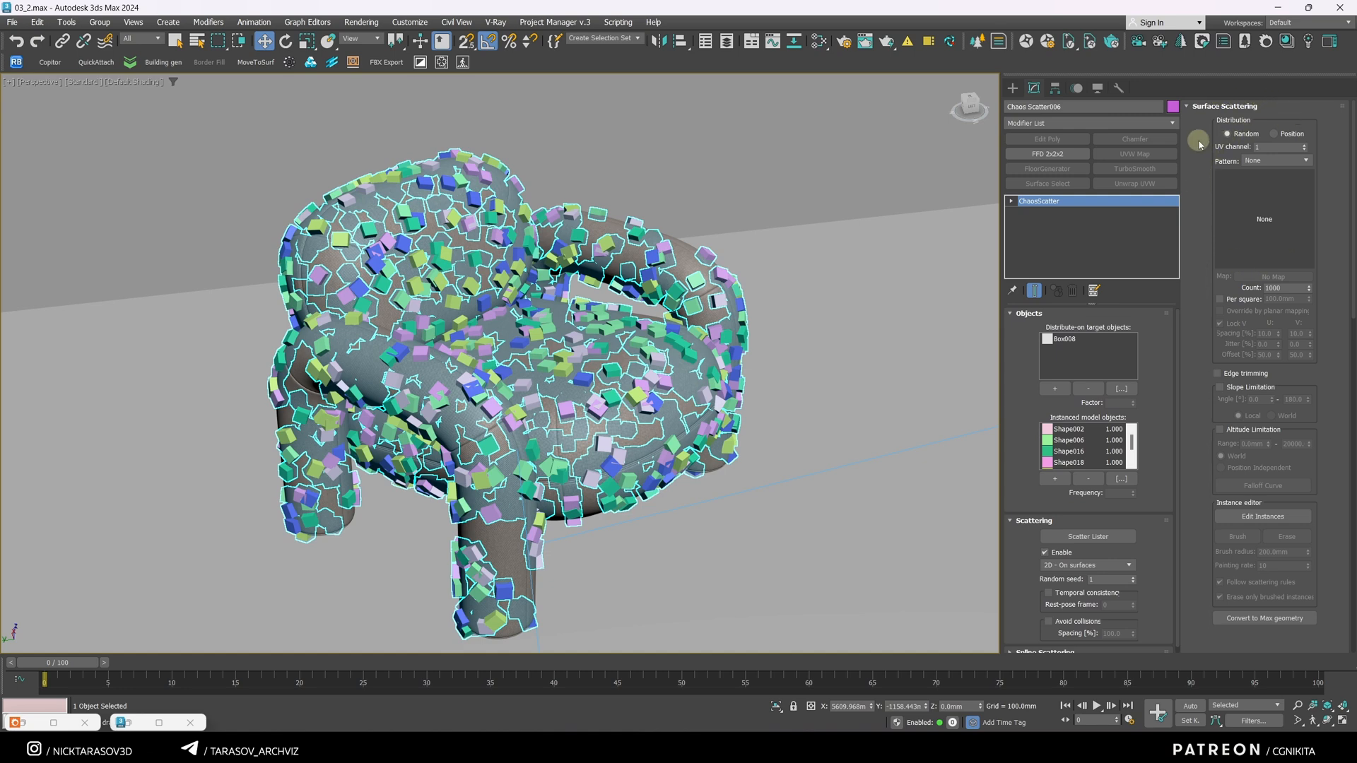
pyautogui.moveTo(1287, 133)
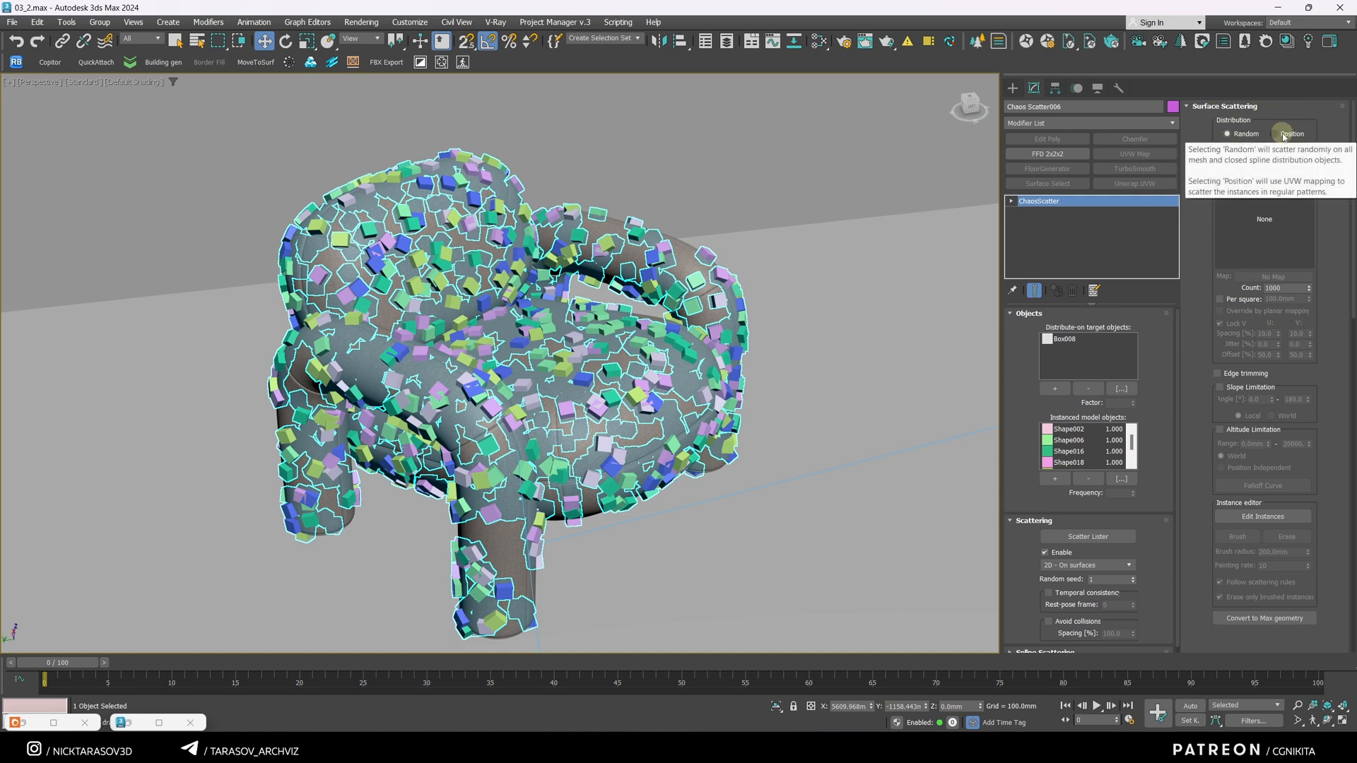
# Step: Set Distribution to Position with a Running grid pattern and adjust Jitter
pyautogui.click(1275, 133)
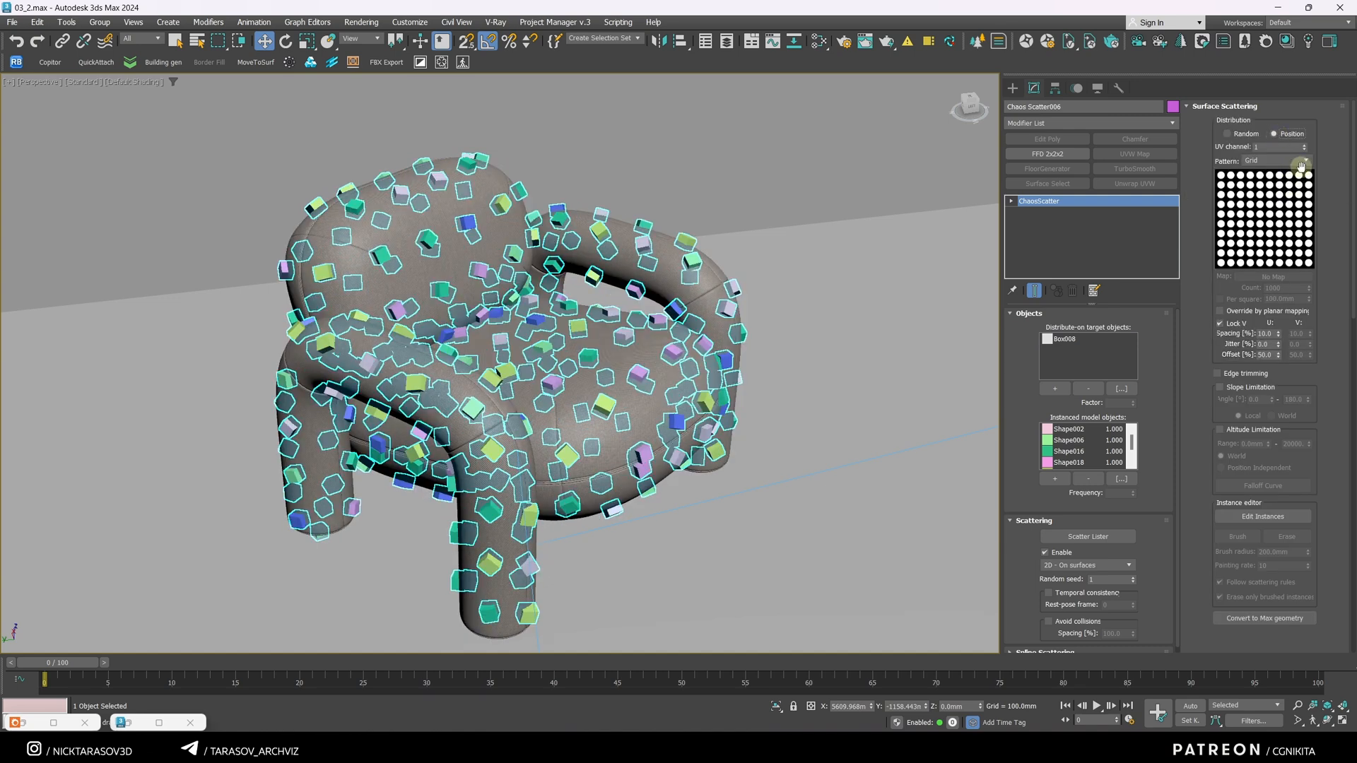
pyautogui.moveTo(1271, 161)
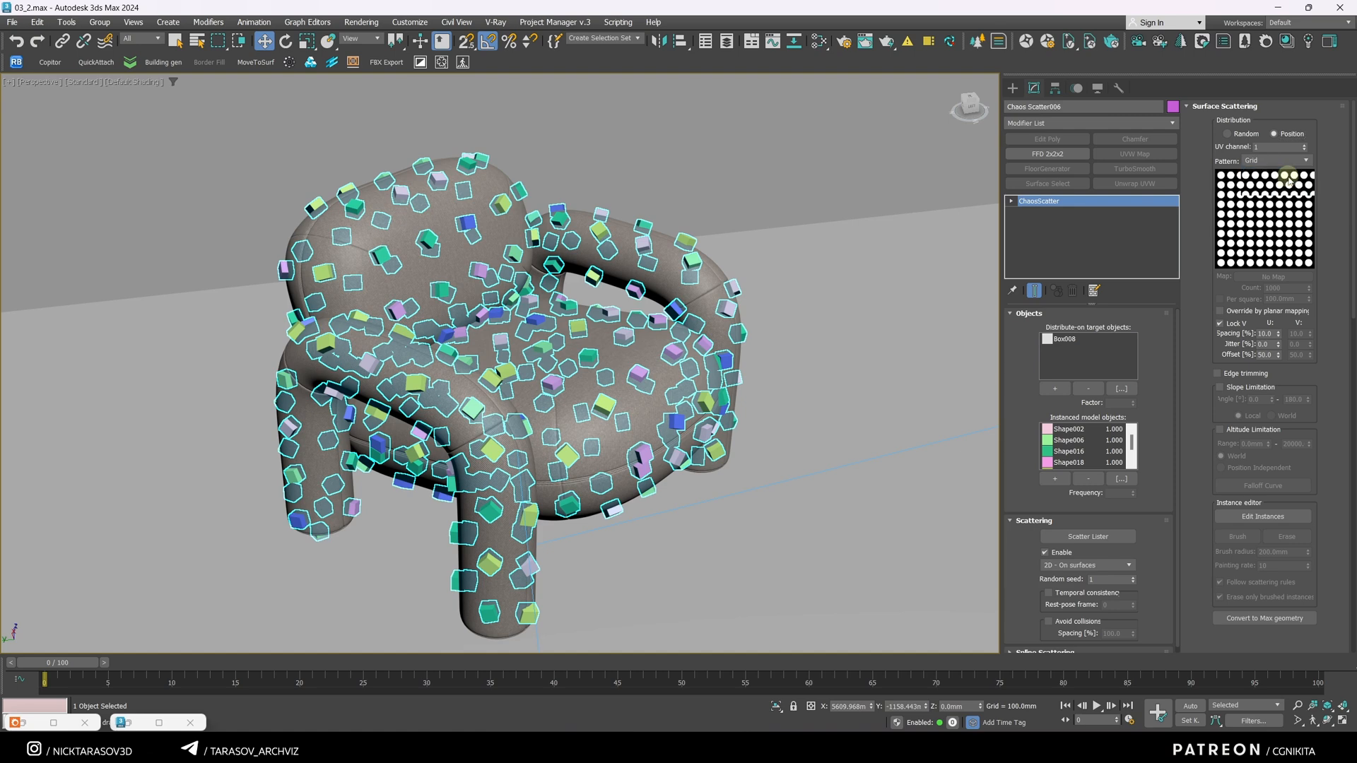
pyautogui.click(1277, 159)
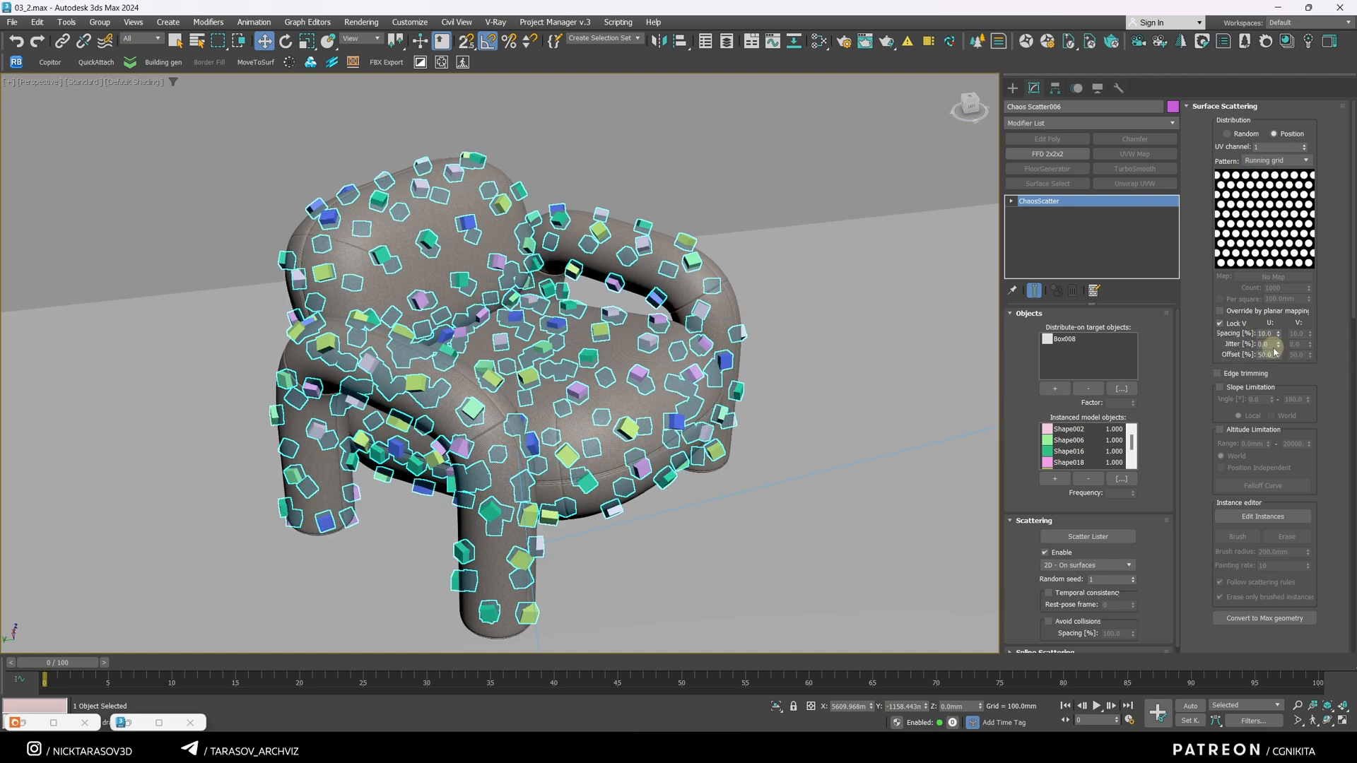
pyautogui.click(1265, 334)
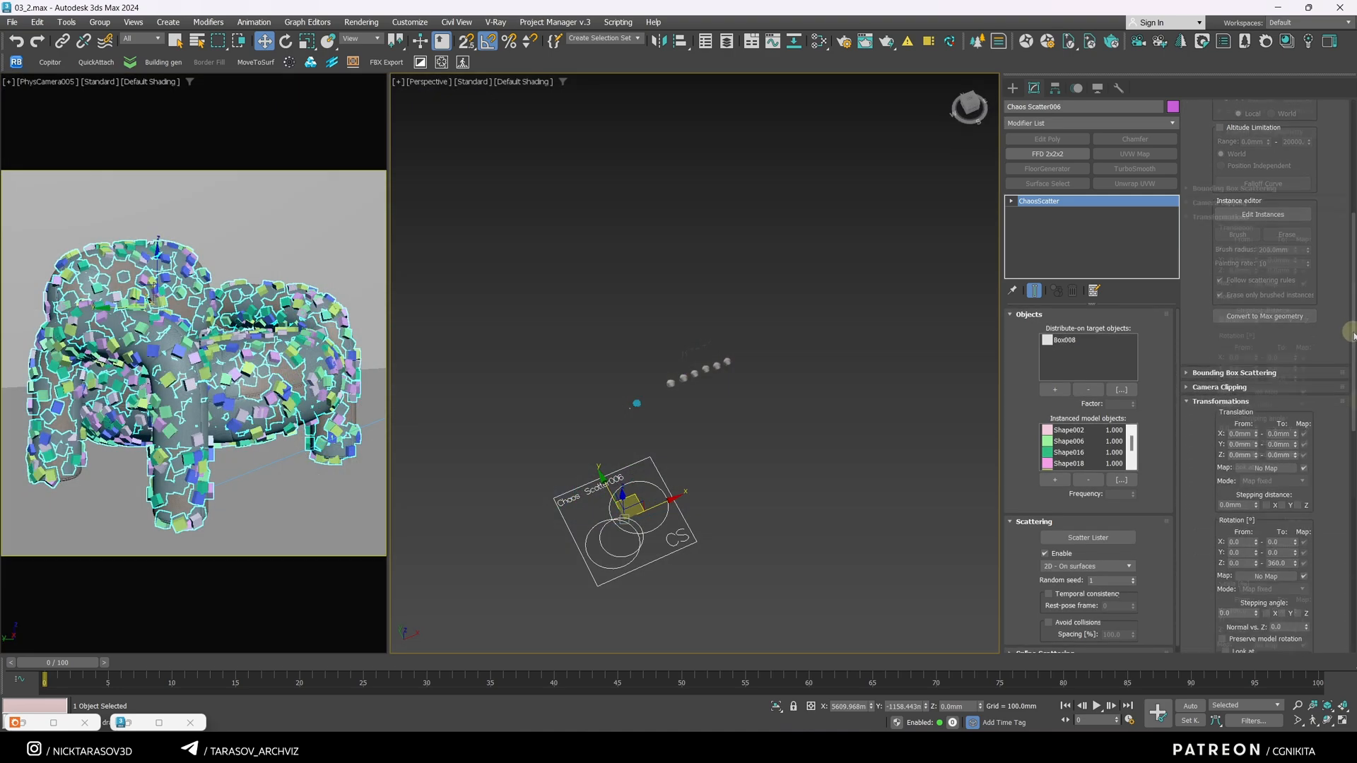
pyautogui.scroll(-3)
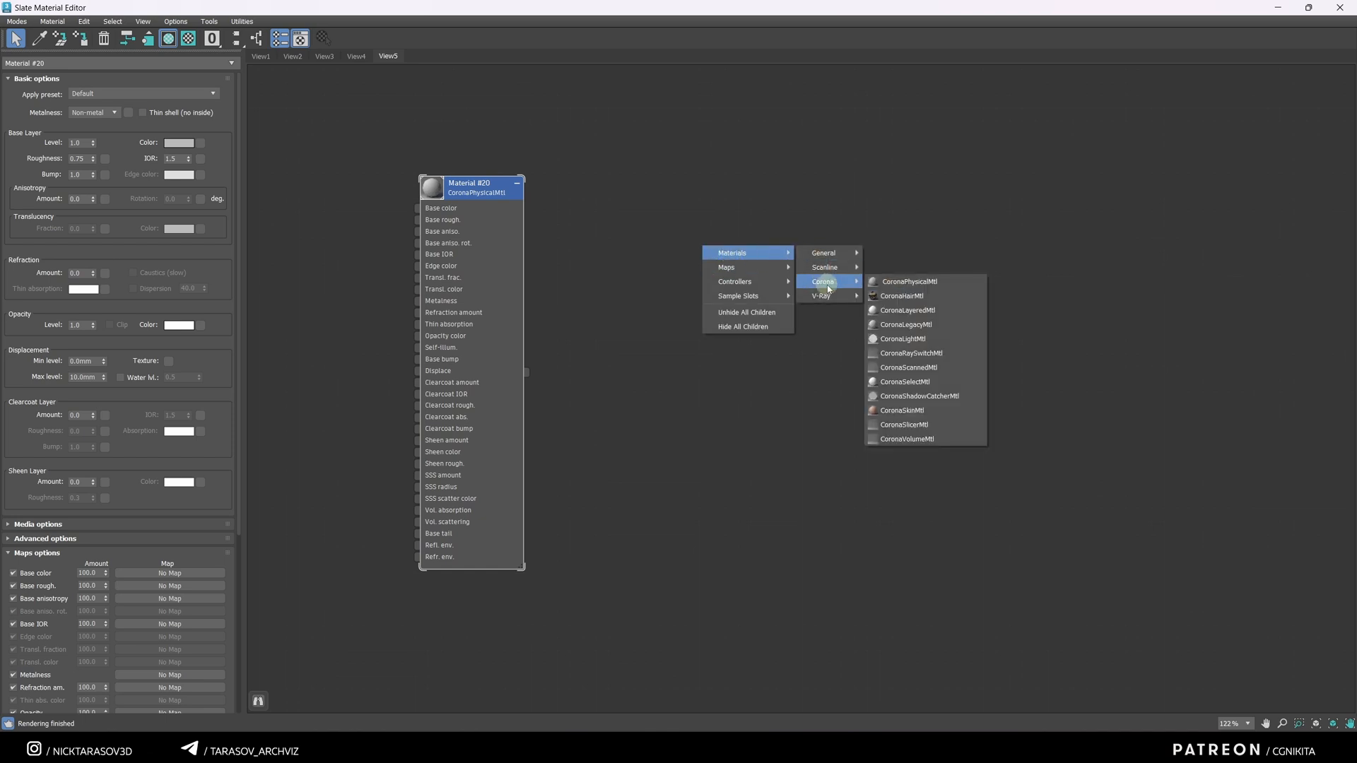
# Step: Create a CoronaHairMtl and change its Diffuse colour for the bouclé fabric
pyautogui.click(896, 294)
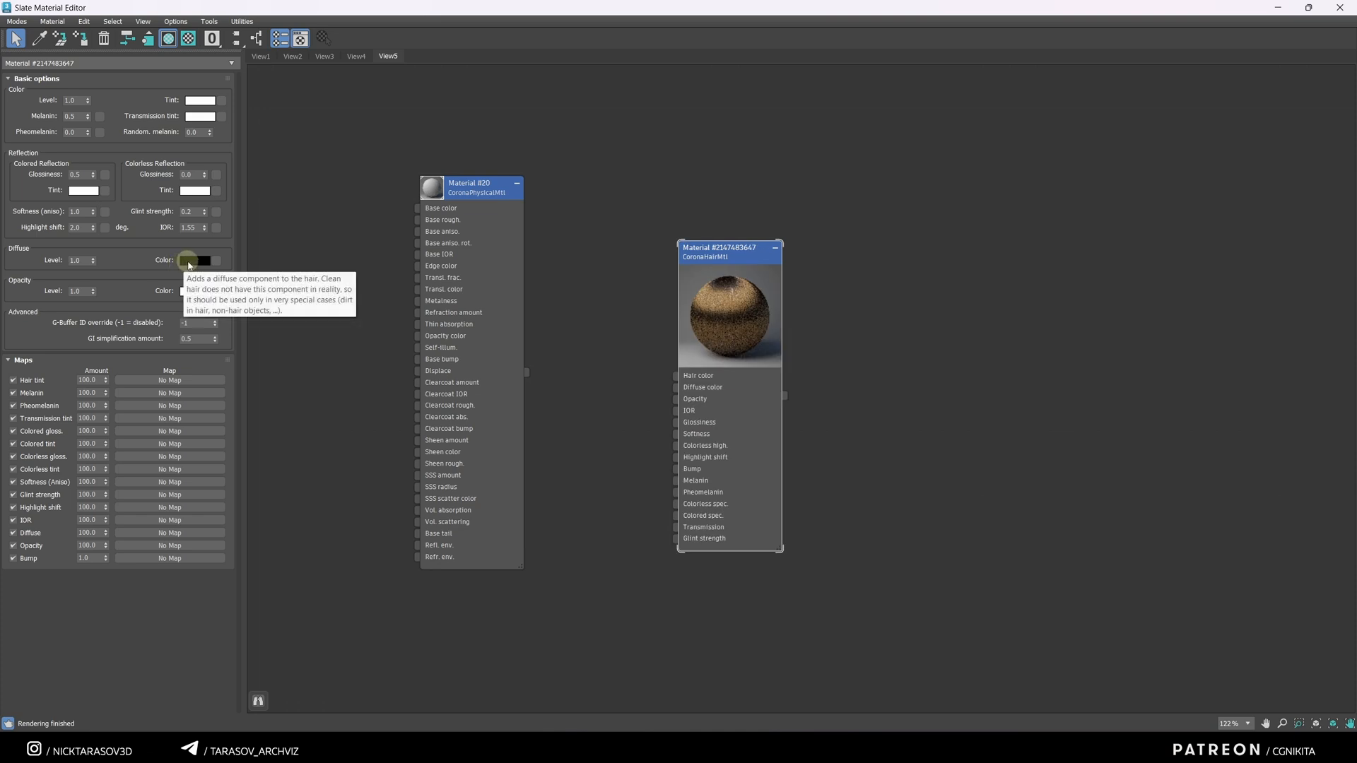
pyautogui.click(199, 260)
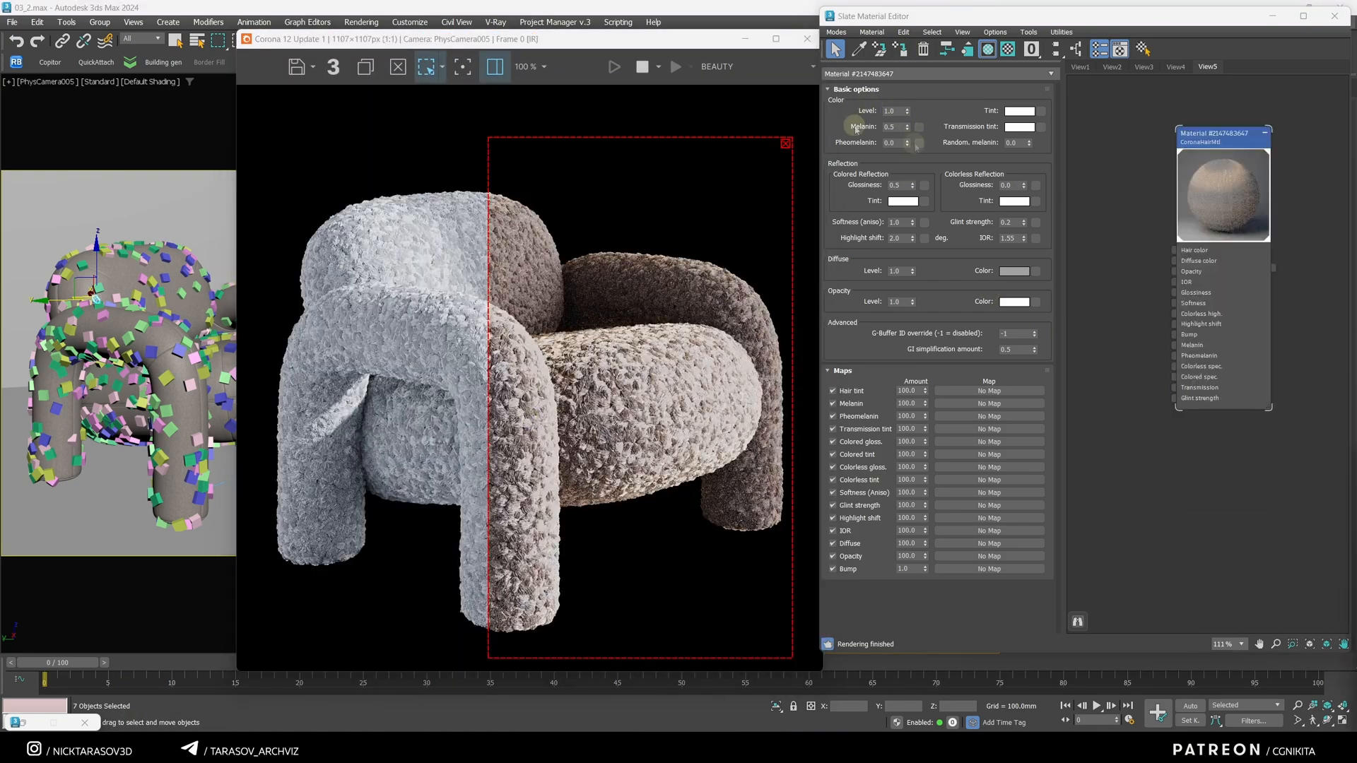
pyautogui.moveTo(893, 116)
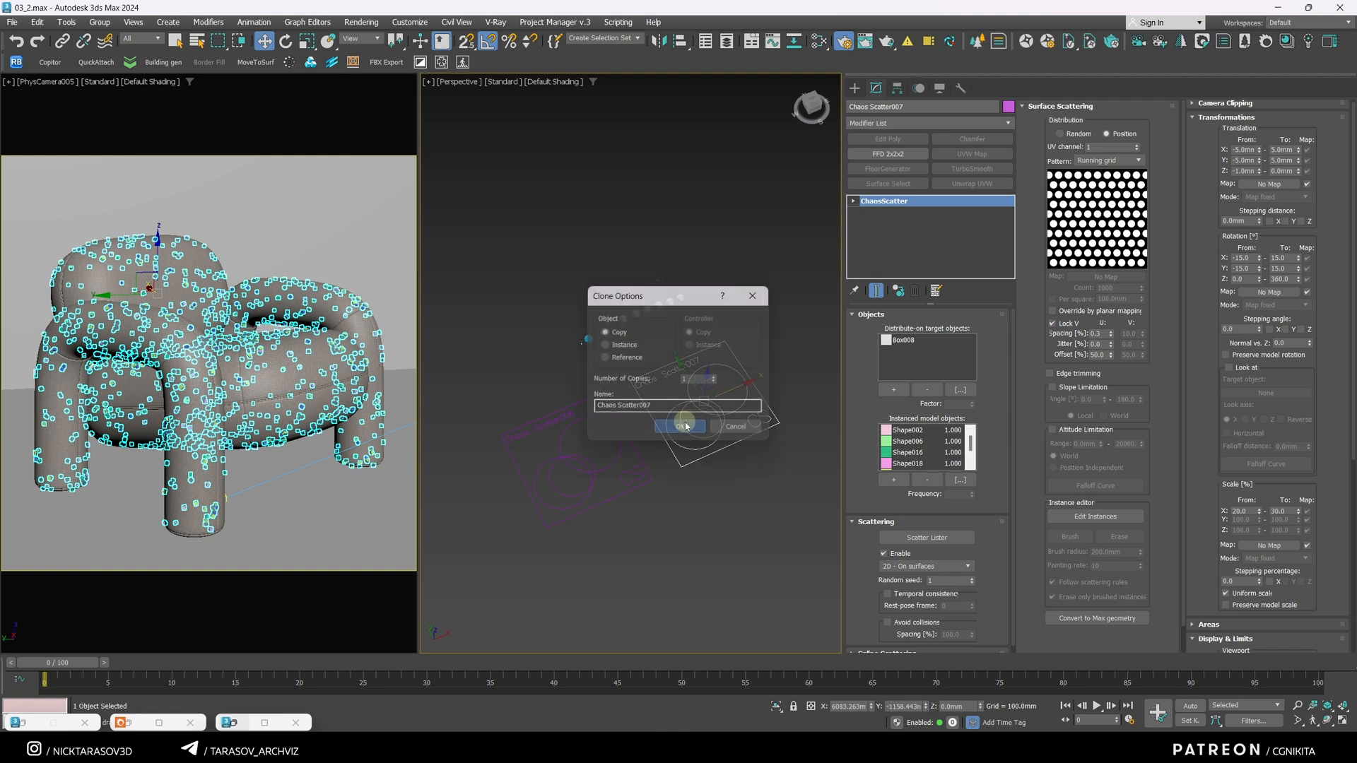
# Step: Confirm Copy in Clone Options to create Chaos Scatter007
pyautogui.click(682, 427)
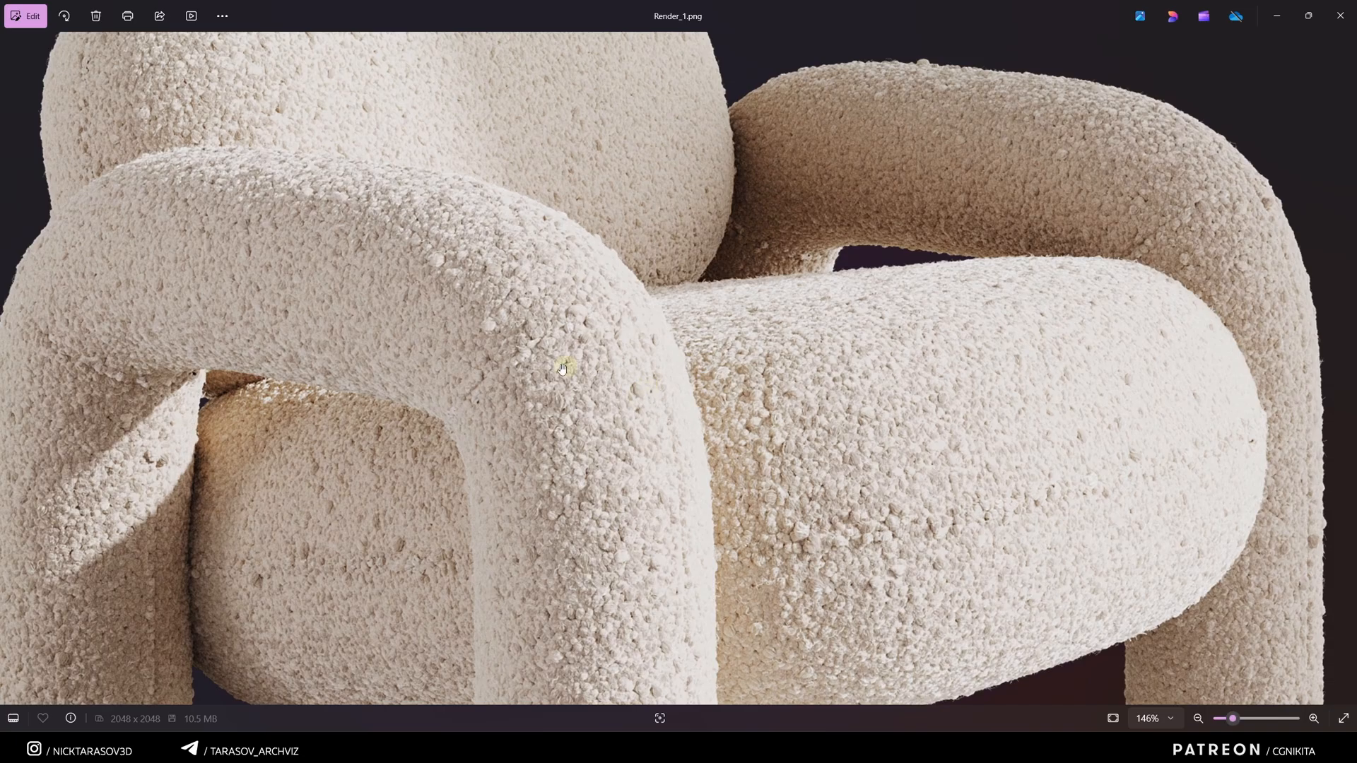
pyautogui.moveTo(577, 314)
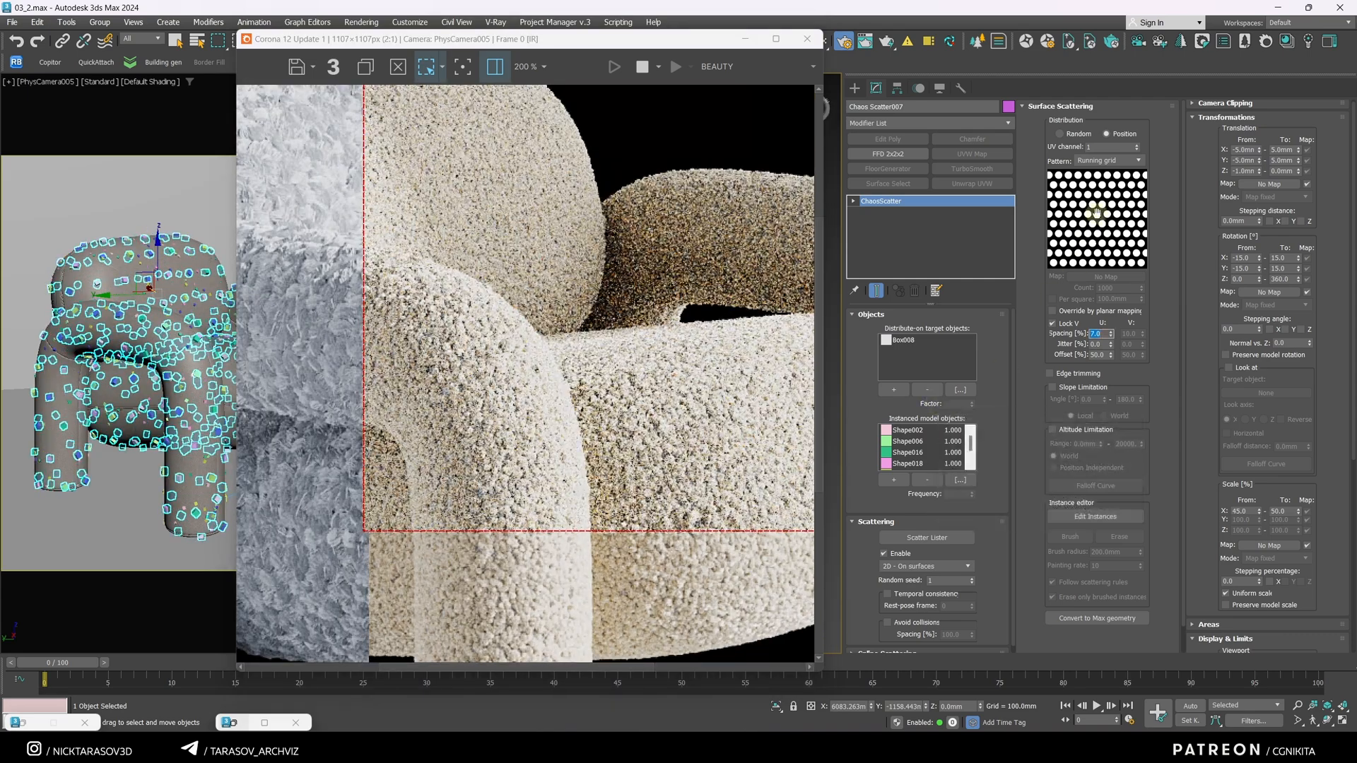
# Step: Switch Chaos Scatter007's distribution pattern to a plain Grid
pyautogui.click(1138, 160)
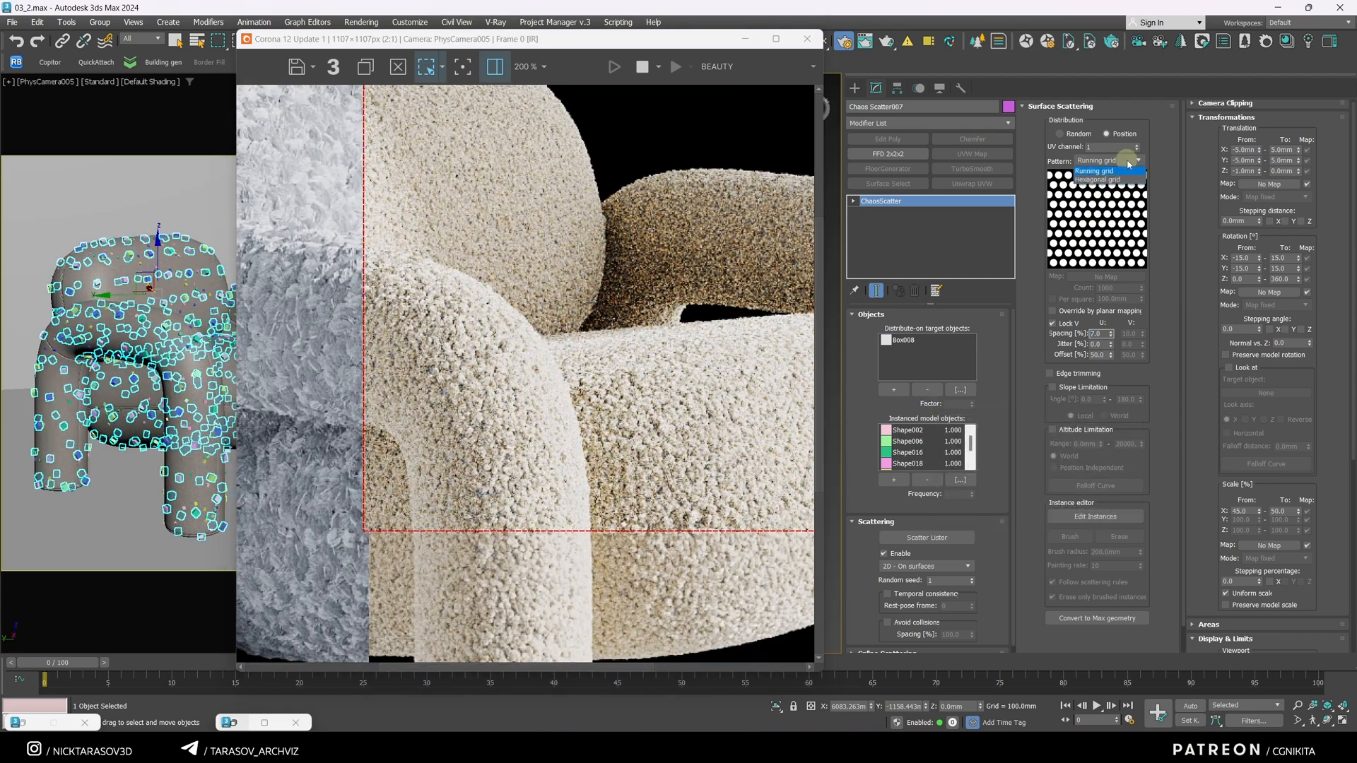
pyautogui.click(1094, 169)
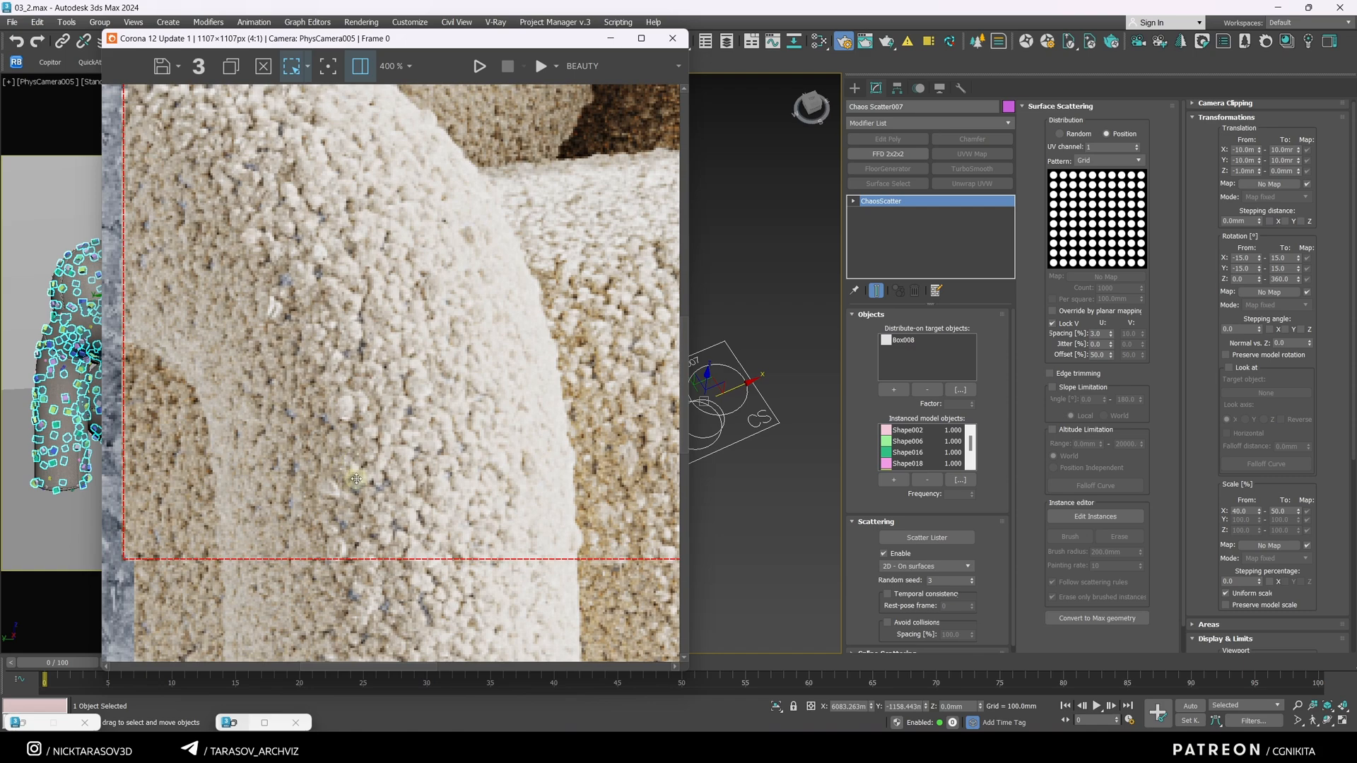
pyautogui.moveTo(280, 252)
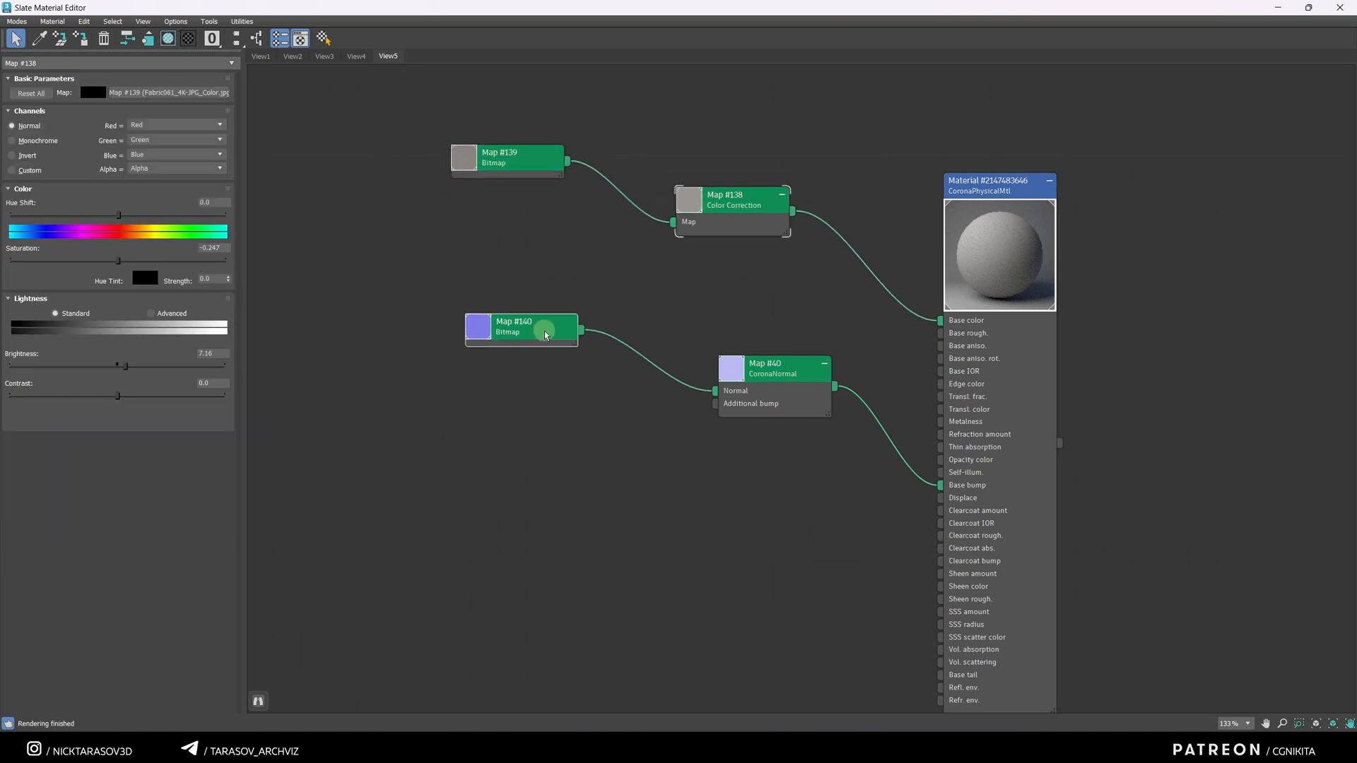
# Step: Select the fabric's CoronaNormal map and enable Add gamma to input
pyautogui.click(774, 367)
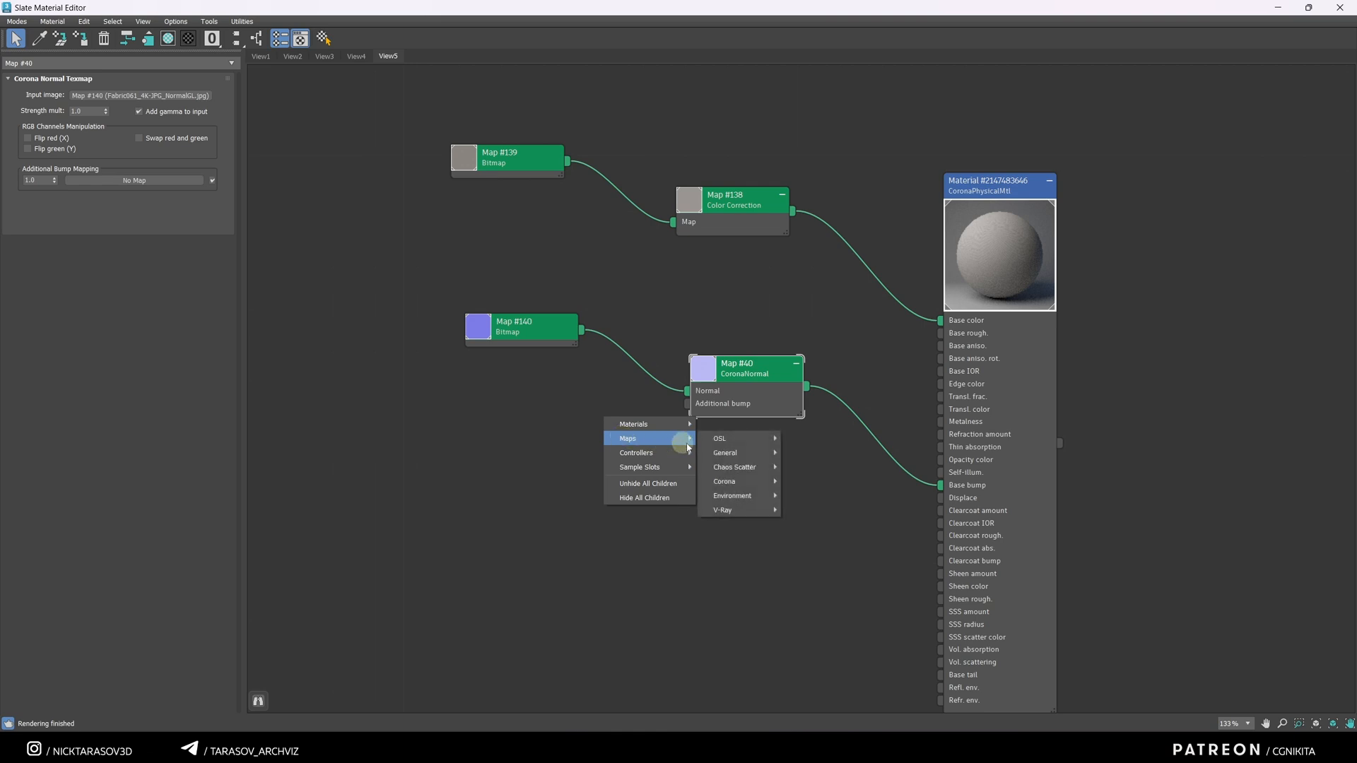
pyautogui.click(749, 373)
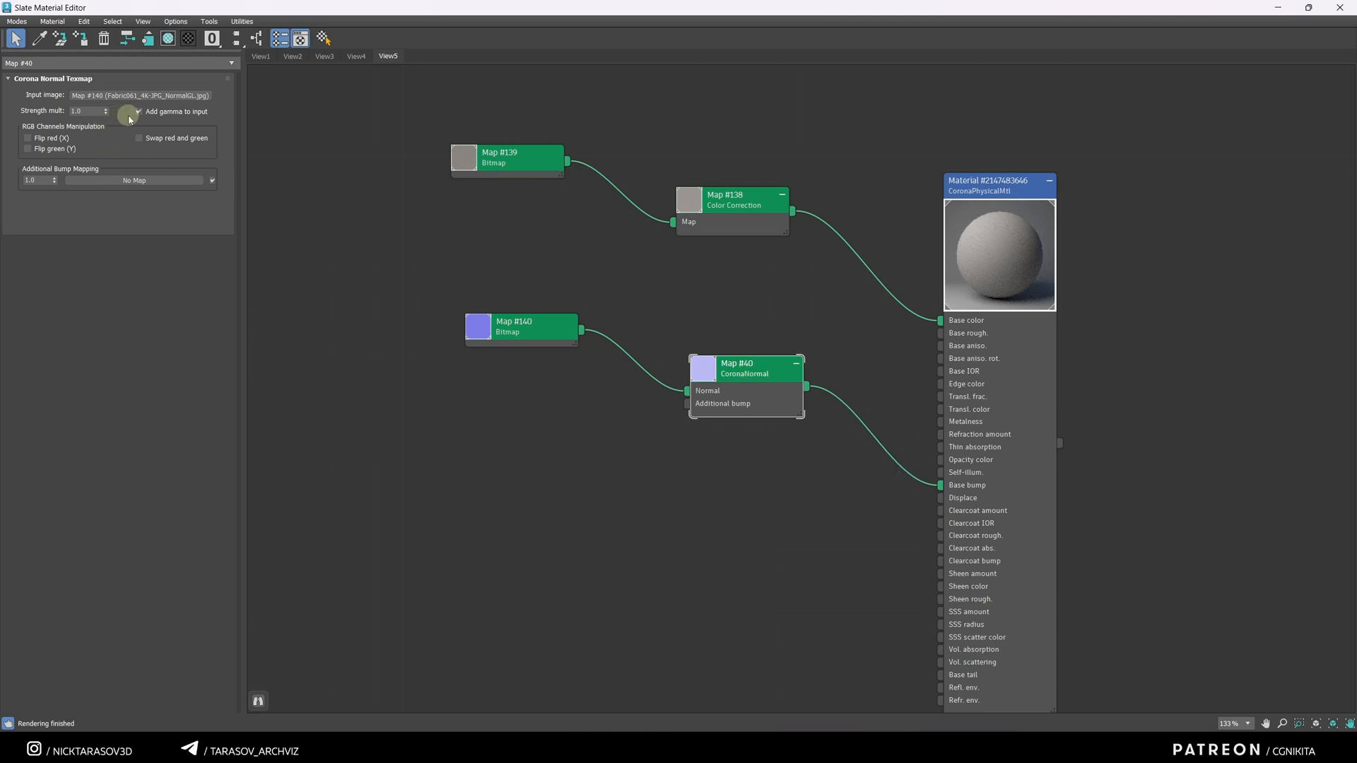
pyautogui.click(139, 111)
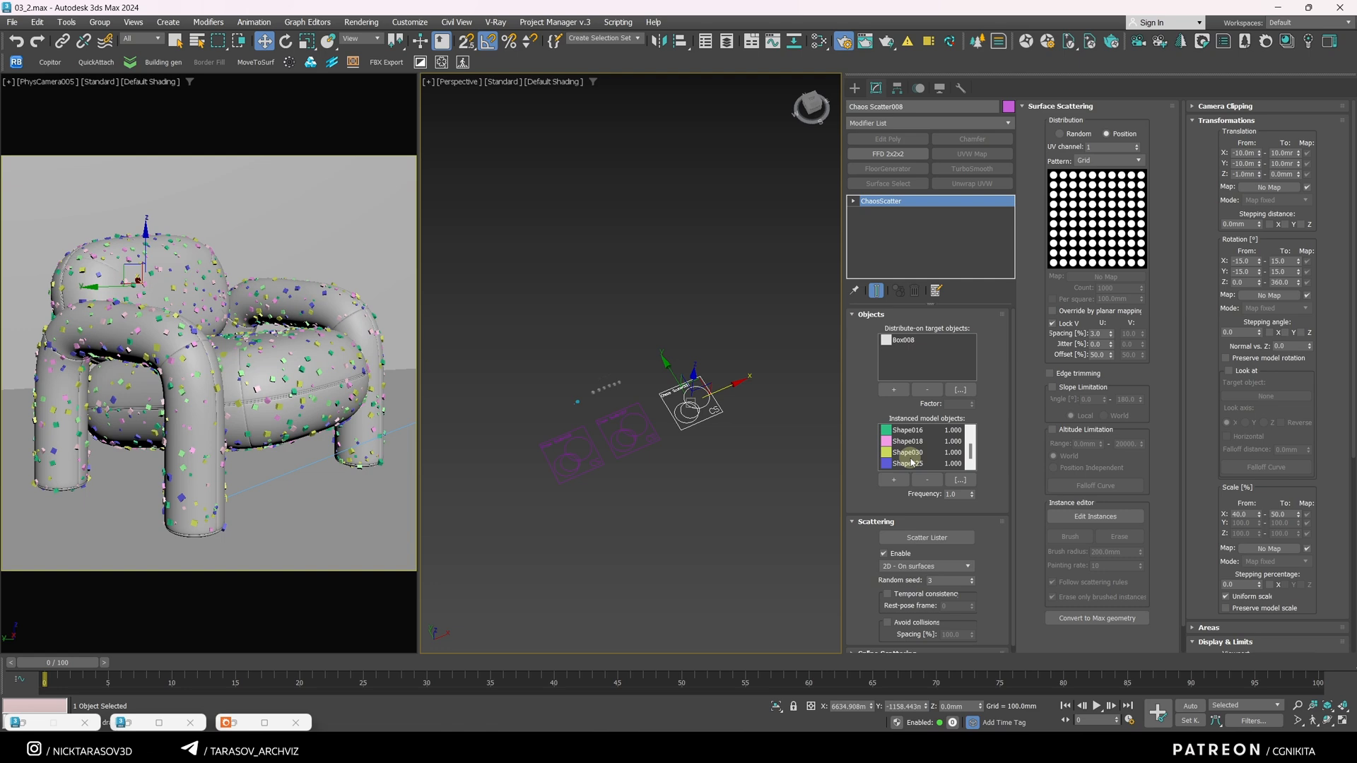
# Step: Select the pile models in Chaos Scatter008's instanced model list for removal
pyautogui.click(908, 464)
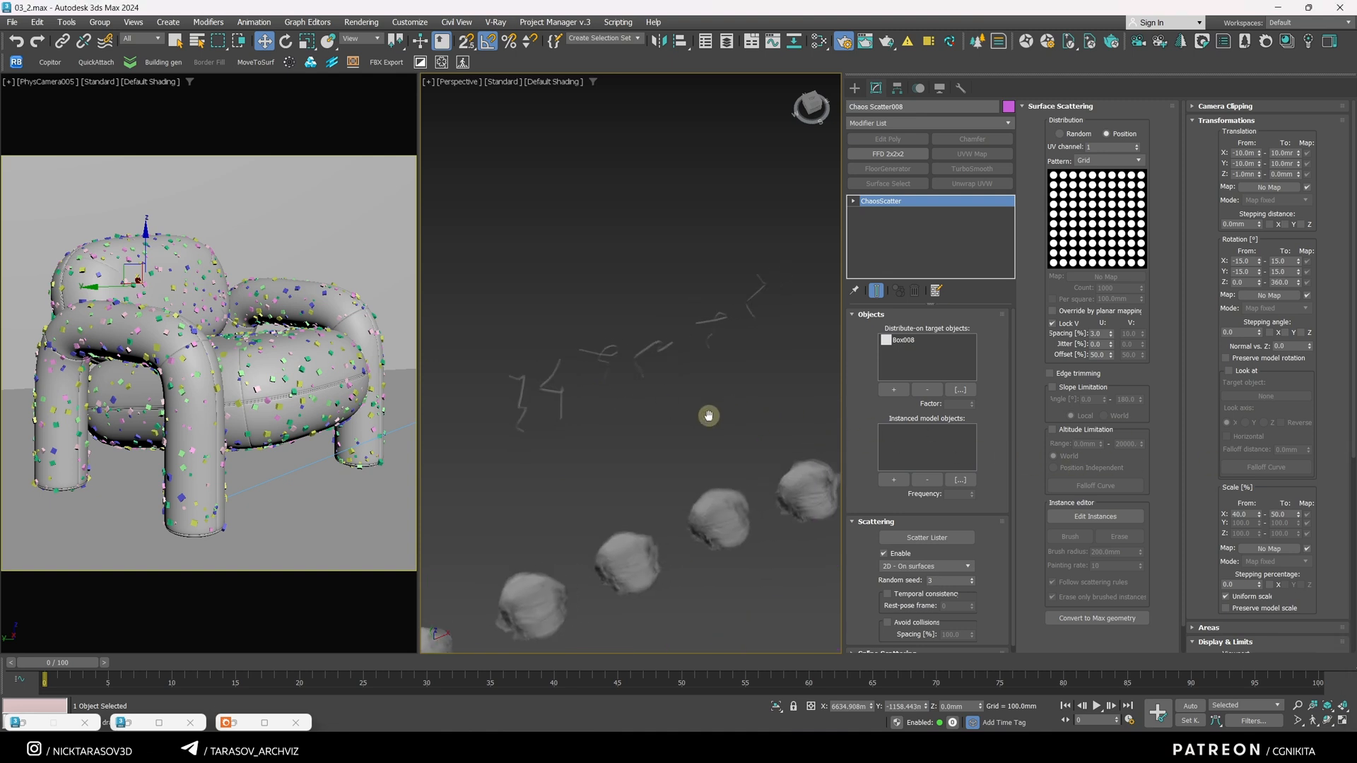
pyautogui.moveTo(624, 266)
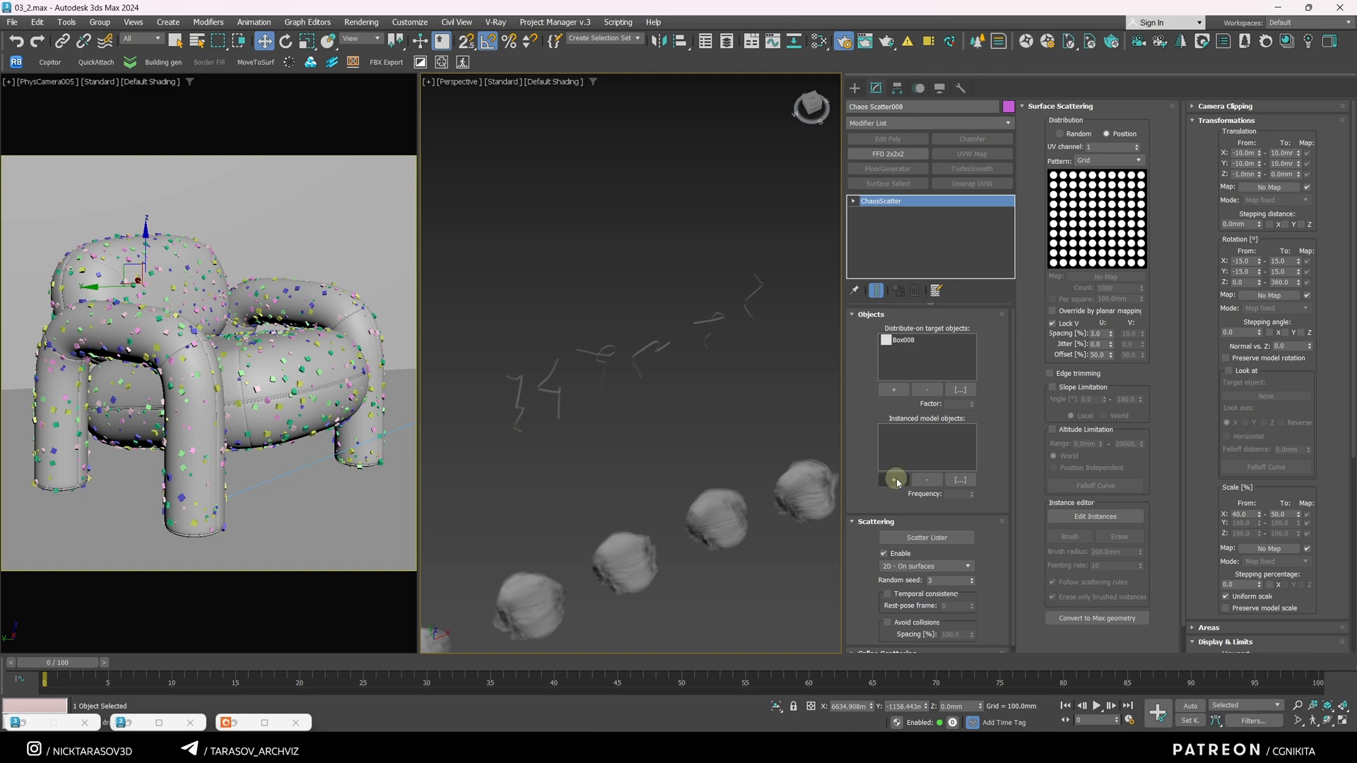
# Step: Add the Line thread meshes as models, distribute randomly, count per 60 mm square
pyautogui.click(893, 479)
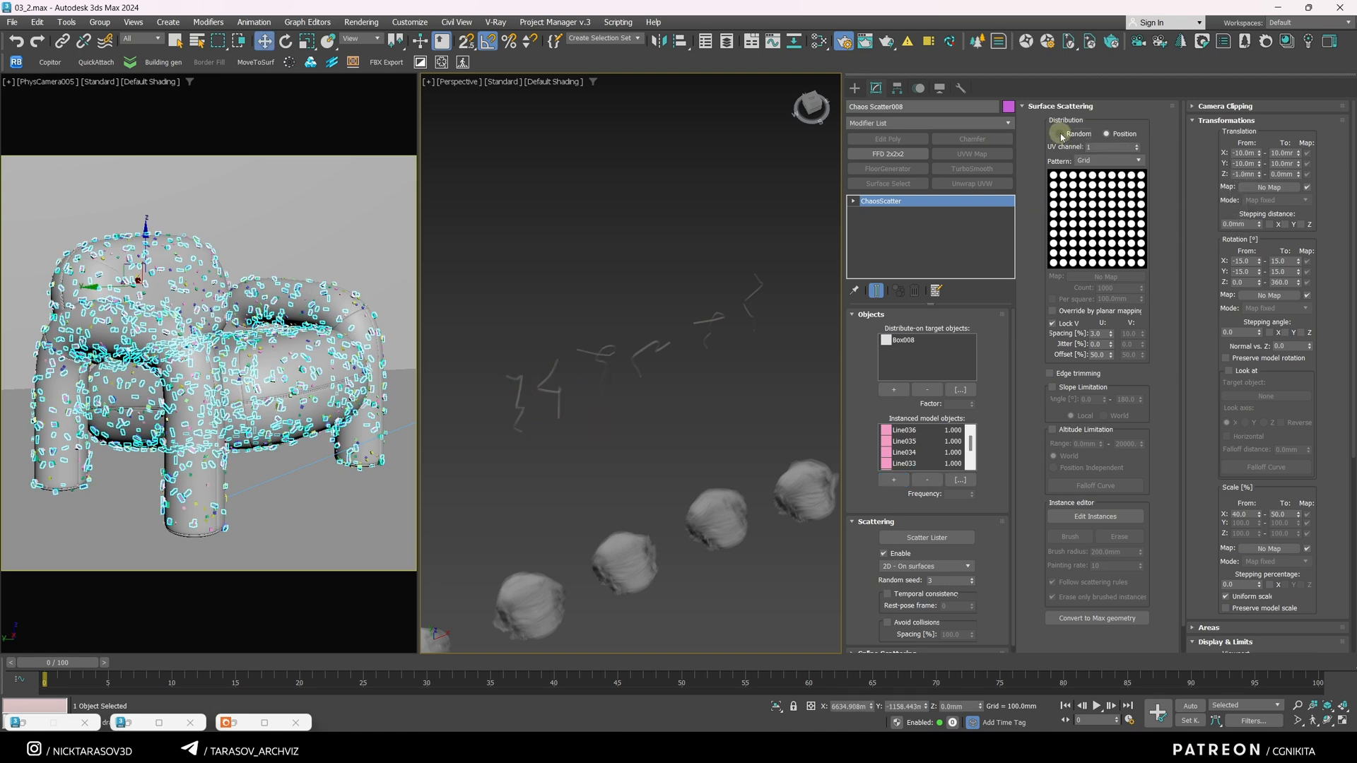
pyautogui.click(1134, 159)
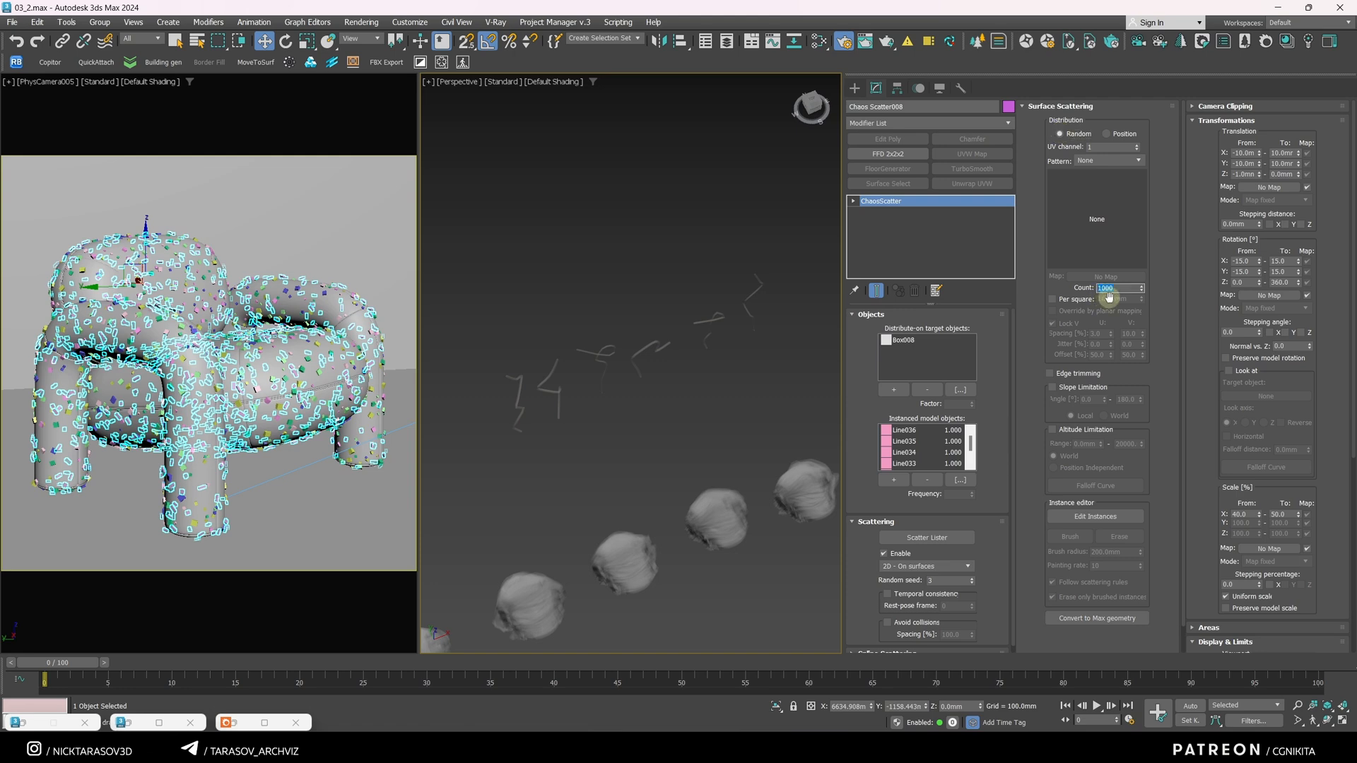
pyautogui.click(1052, 299)
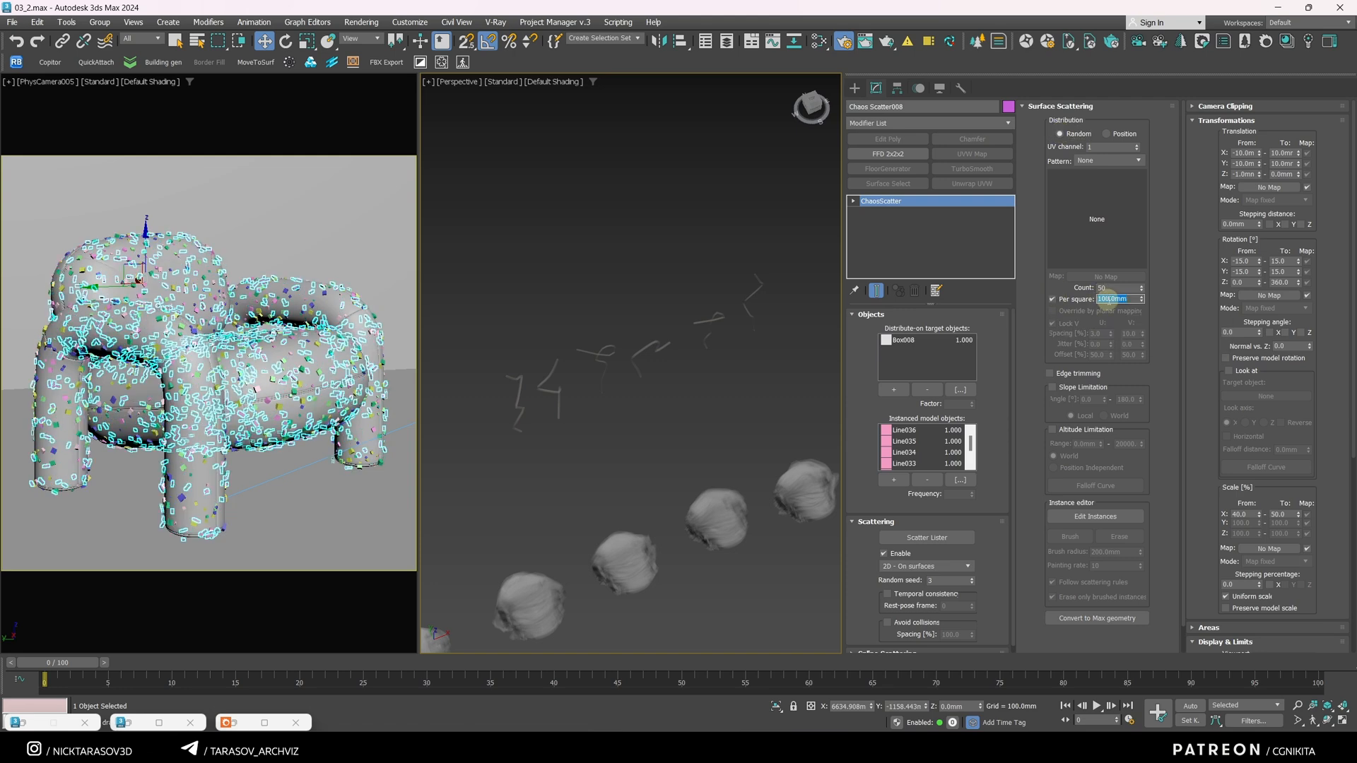
pyautogui.write('60.0mm')
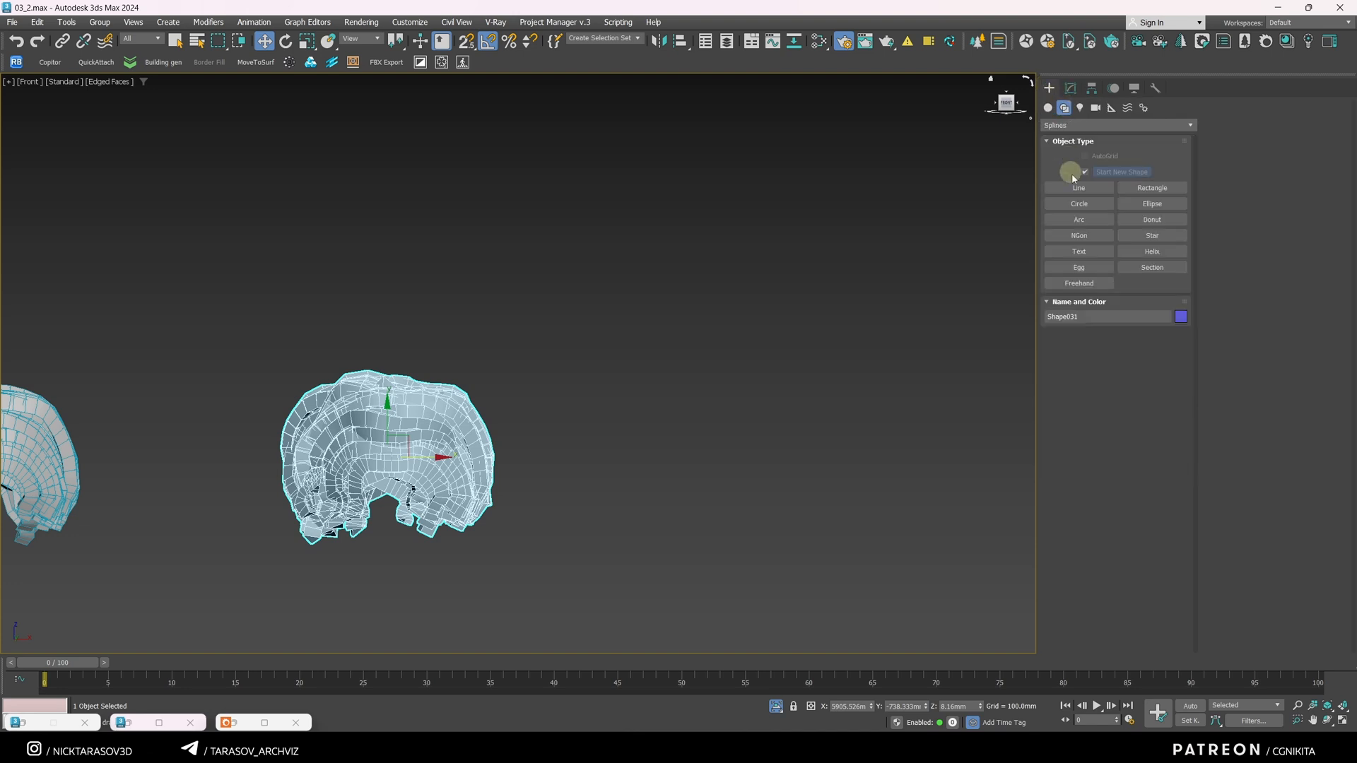
# Step: Draw a new open Line spline beside the tangled mesh and finish it
pyautogui.click(1079, 186)
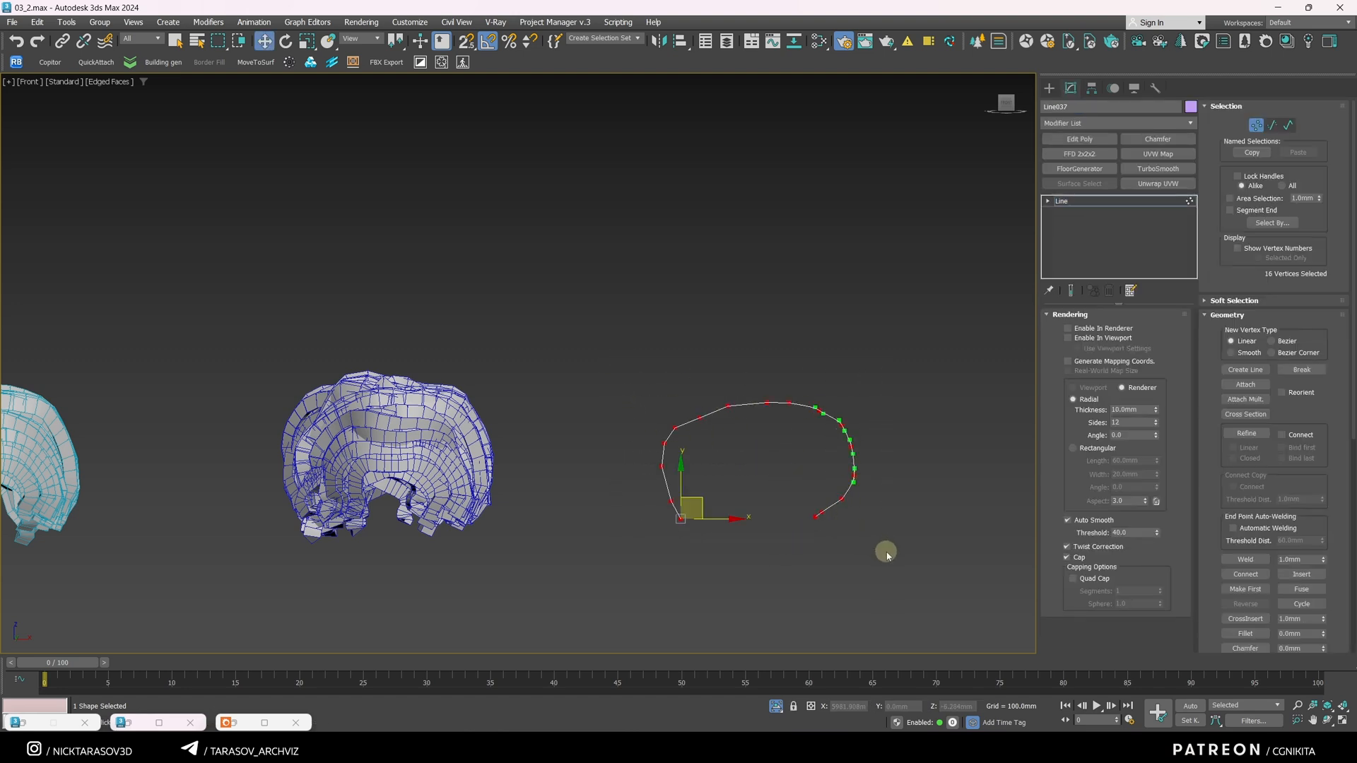
pyautogui.rightClick(888, 554)
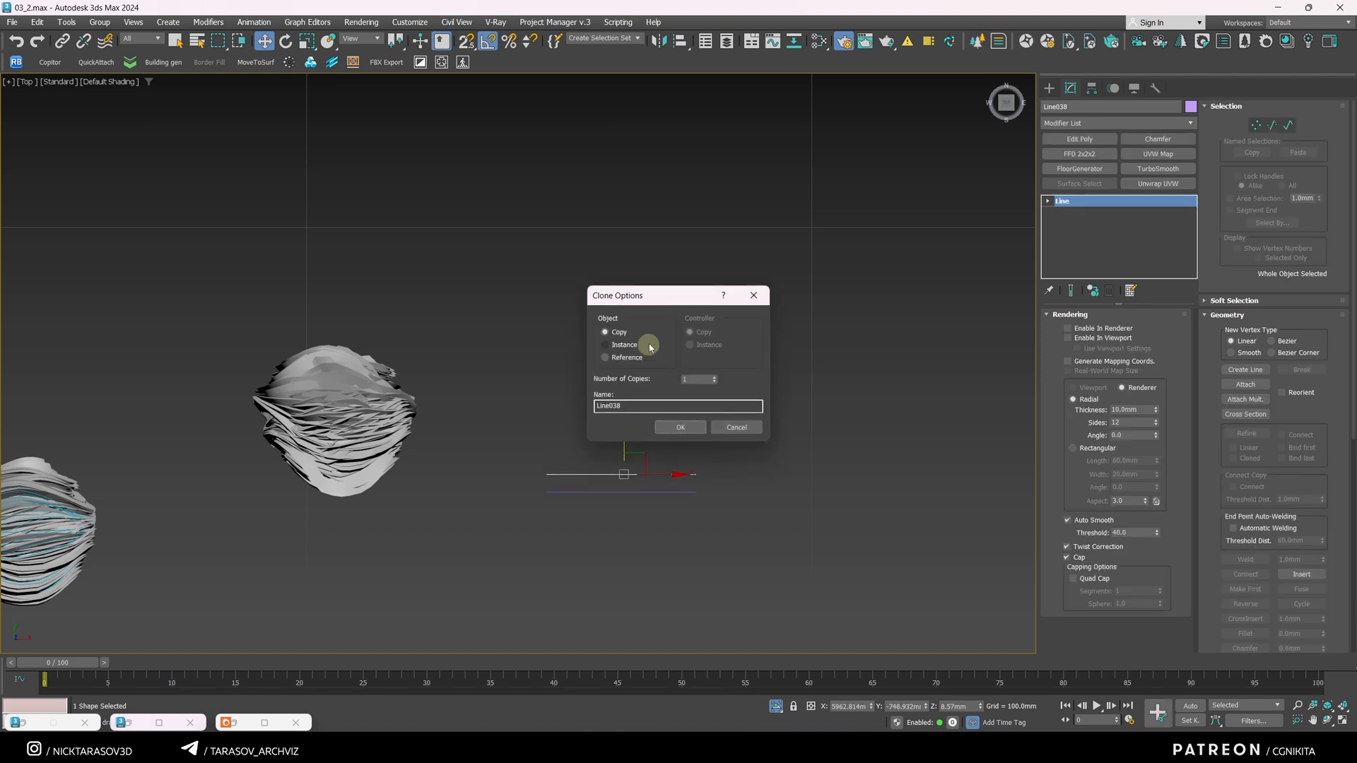
# Step: Confirm the ten line copies and combine them into one spline shape with QuickAttach
pyautogui.click(680, 427)
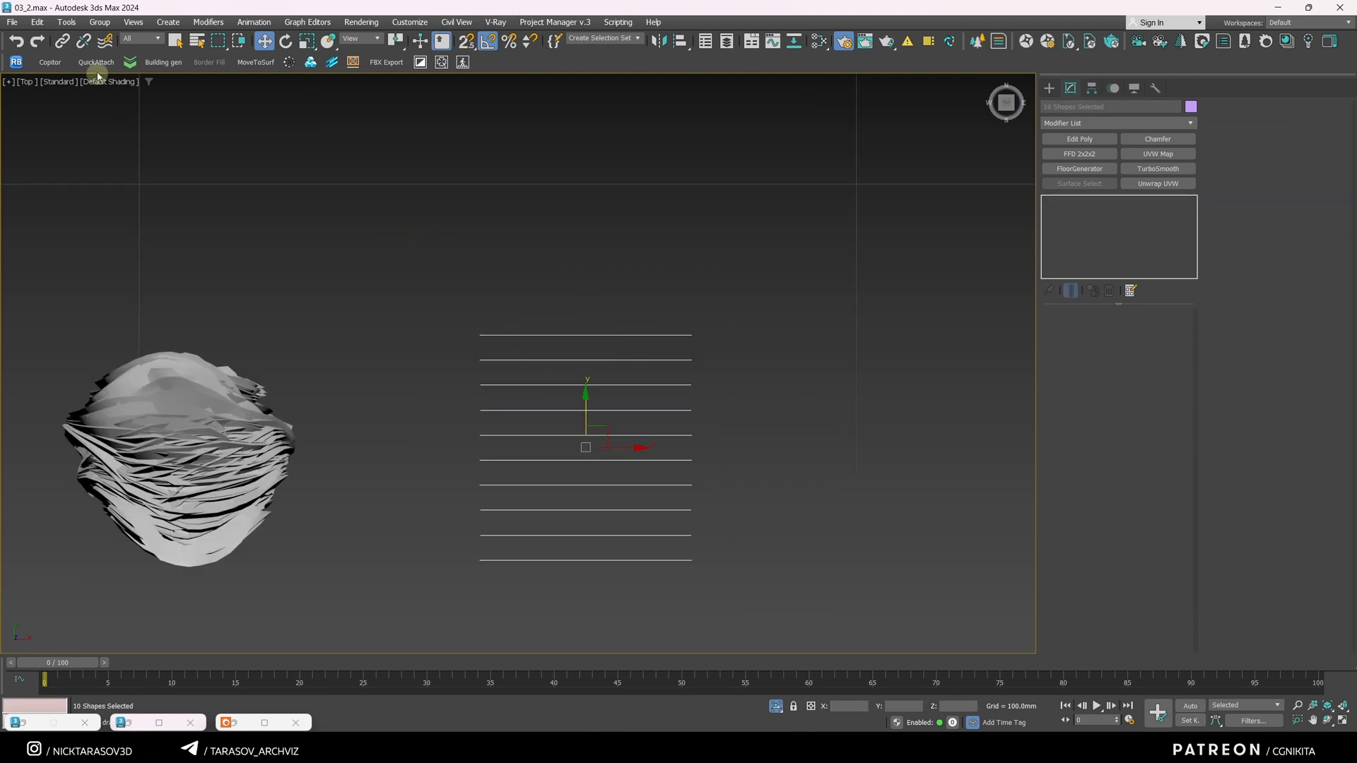
pyautogui.click(96, 63)
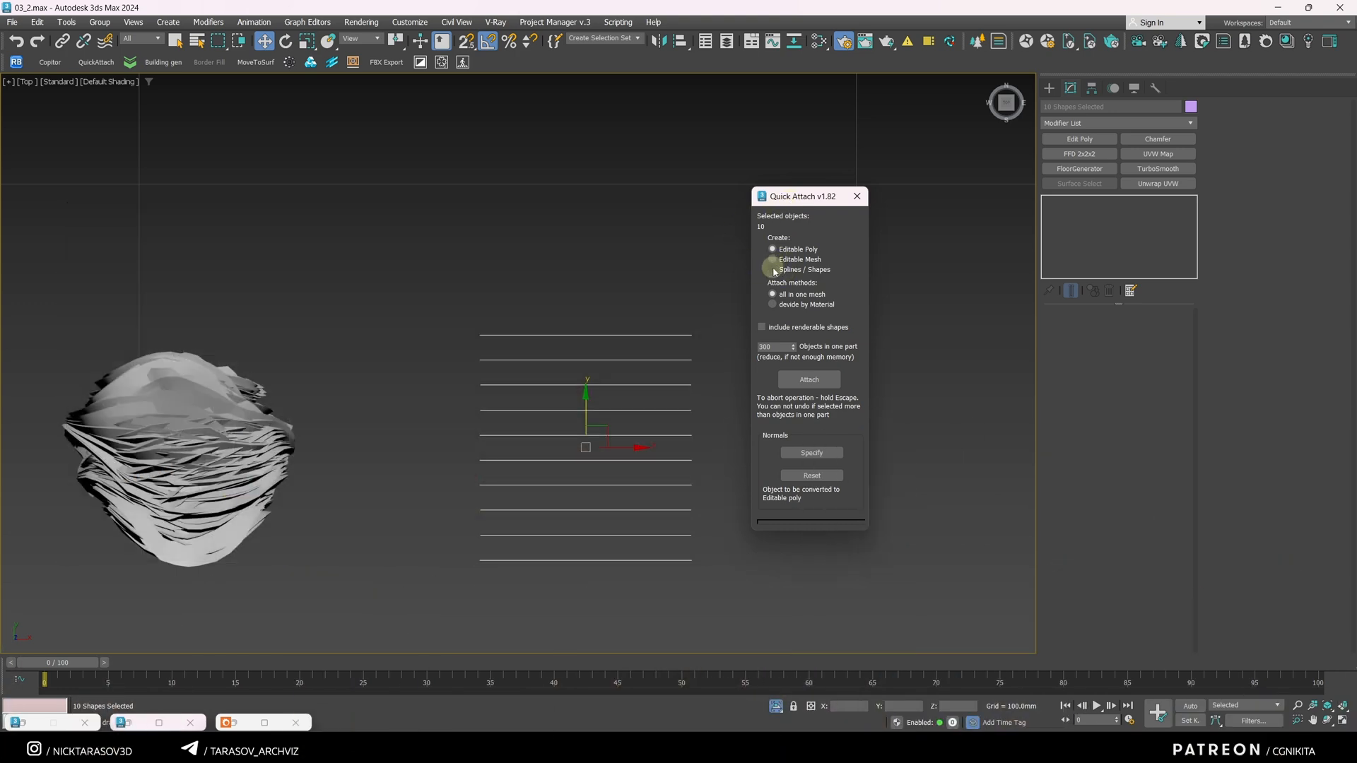
pyautogui.click(772, 269)
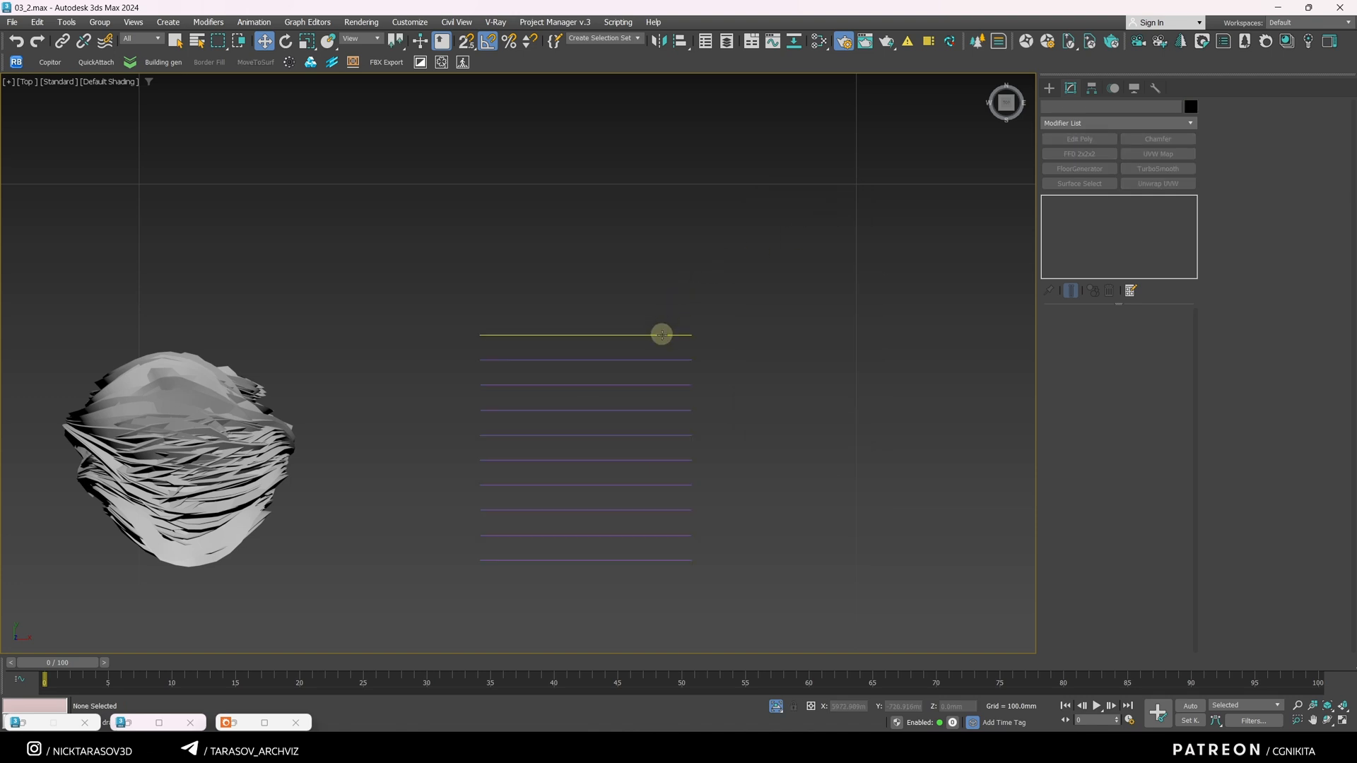
pyautogui.click(662, 334)
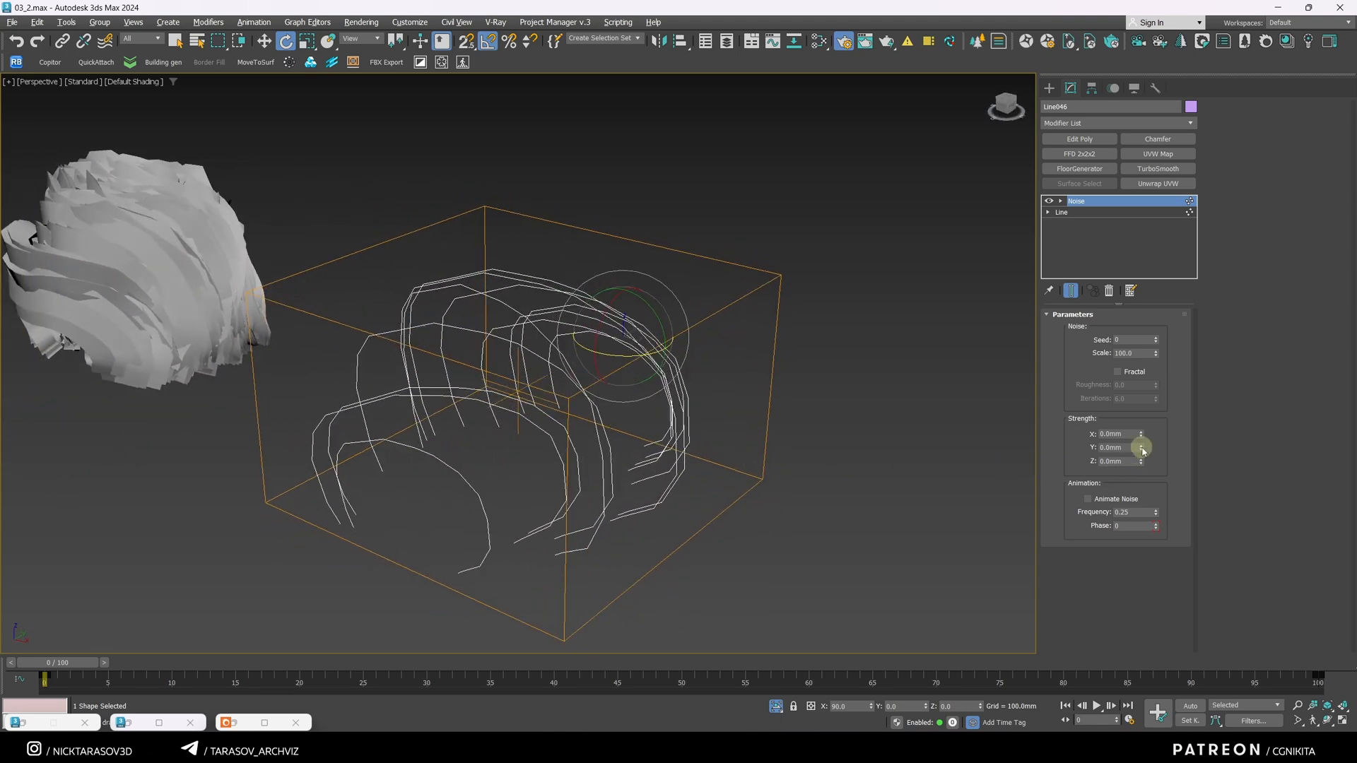
# Step: Raise the Noise strength along X and Y, adjust its scale and reseed for a different tangle
pyautogui.moveTo(1141, 448); pyautogui.dragTo(1141, 429)
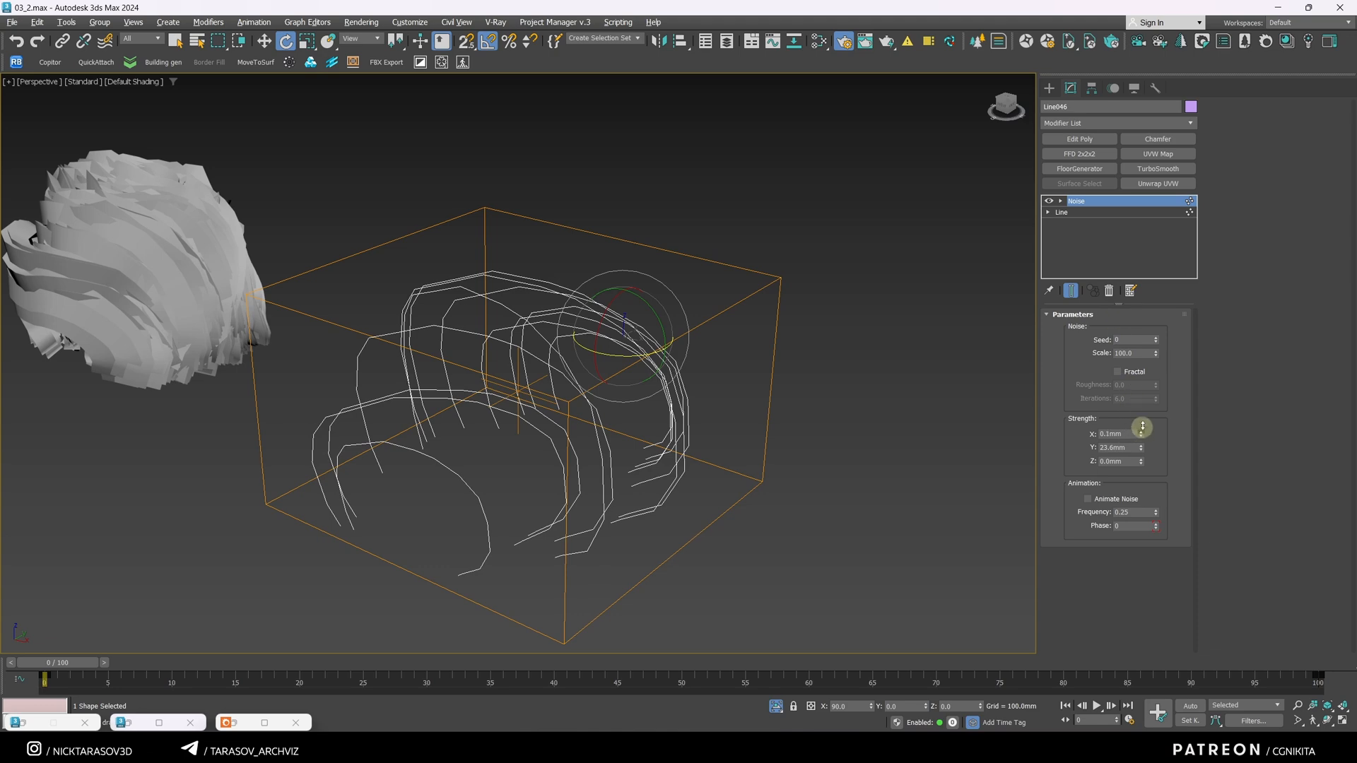
pyautogui.moveTo(1141, 432); pyautogui.dragTo(1141, 363)
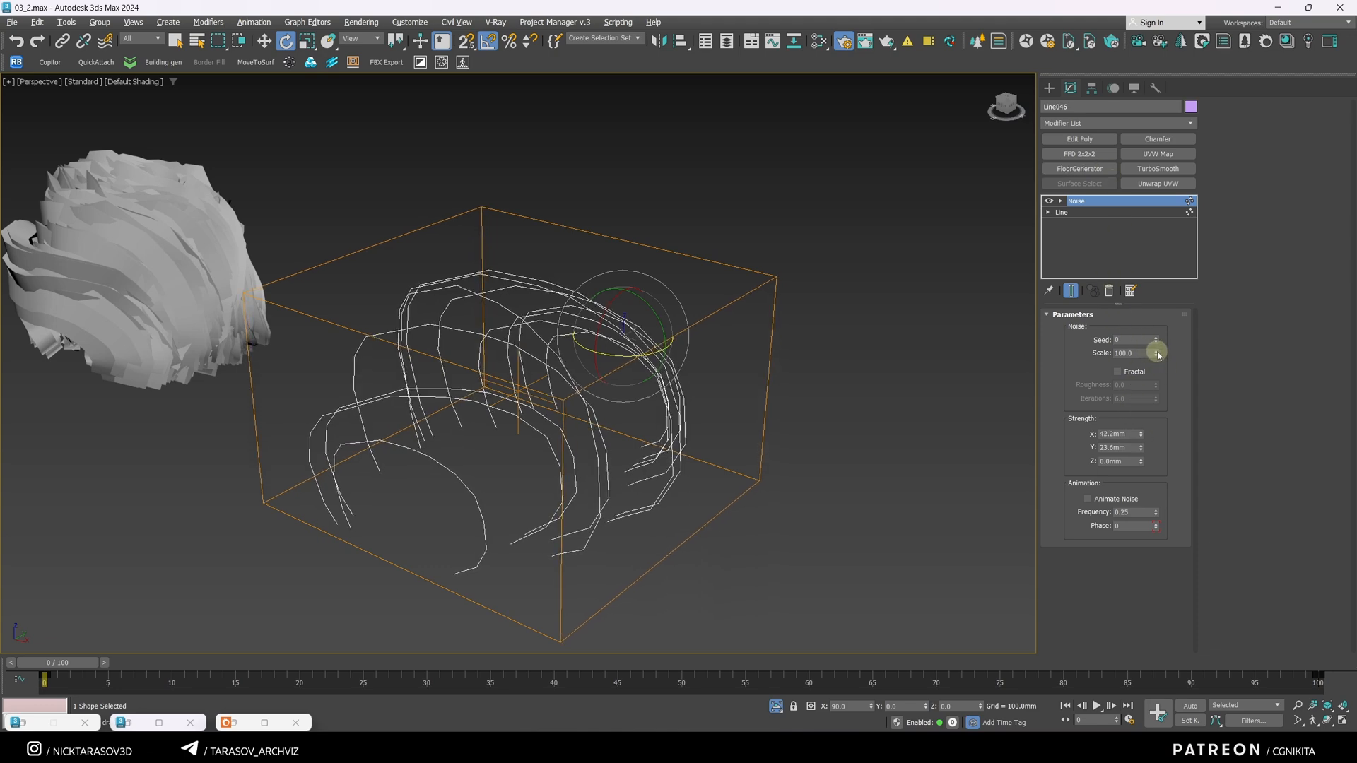
pyautogui.moveTo(1156, 352); pyautogui.dragTo(1157, 395)
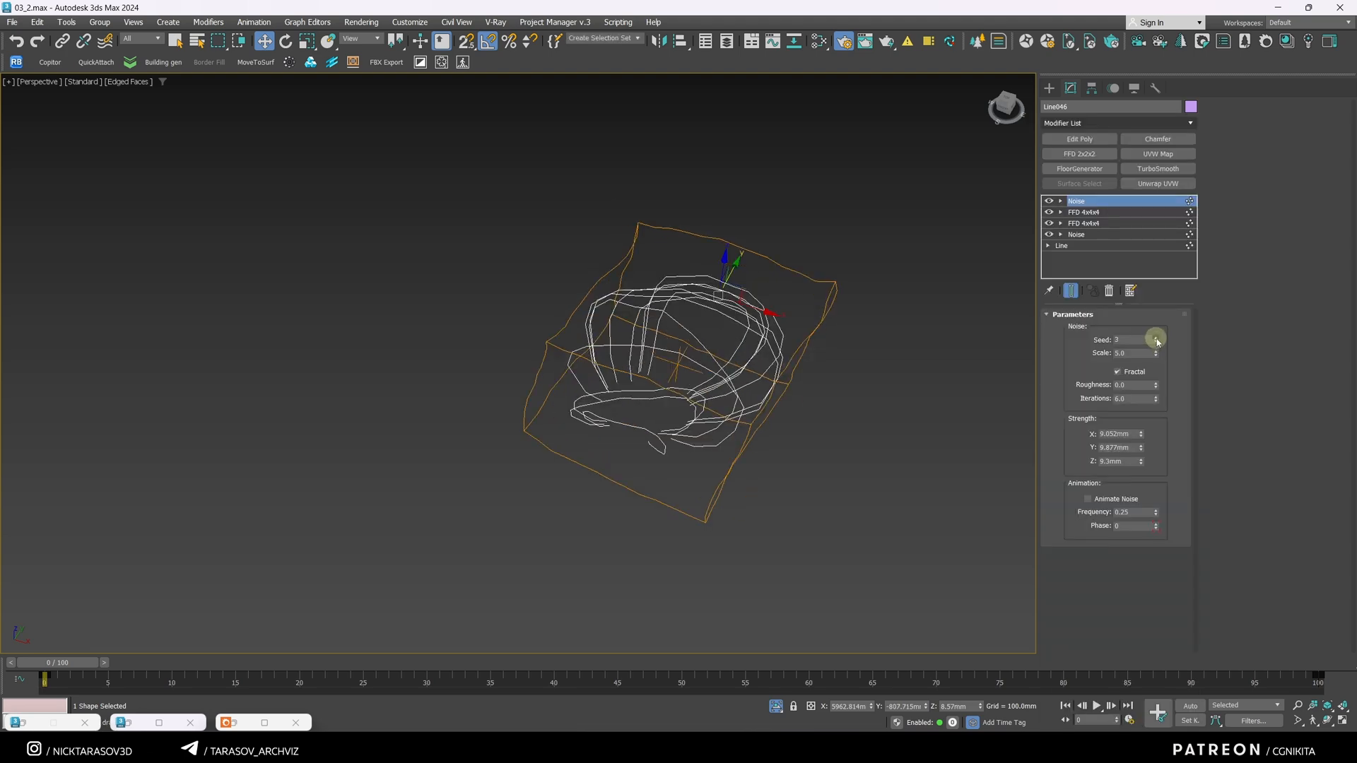
pyautogui.click(1156, 338)
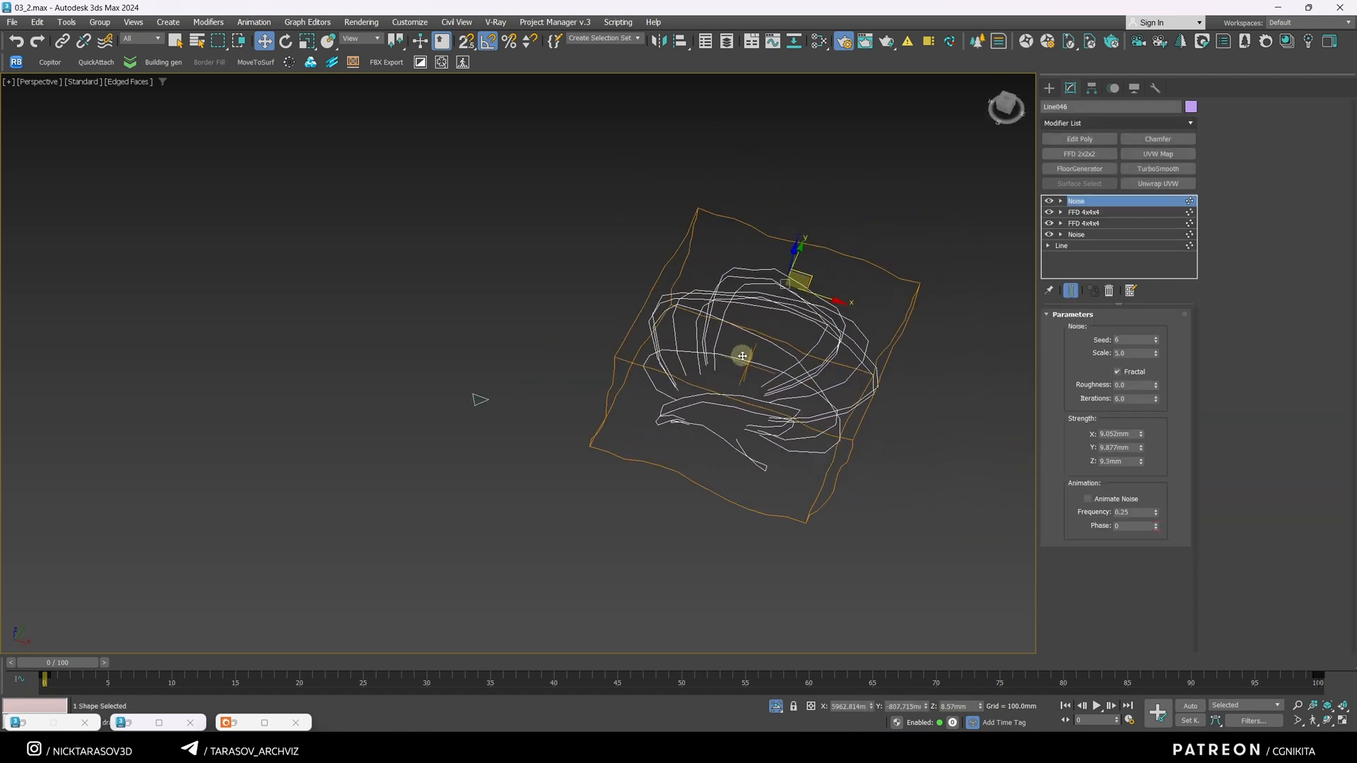
# Step: Add a Sweep modifier using a picked custom section so the strands become flat ribbons
pyautogui.click(1190, 121)
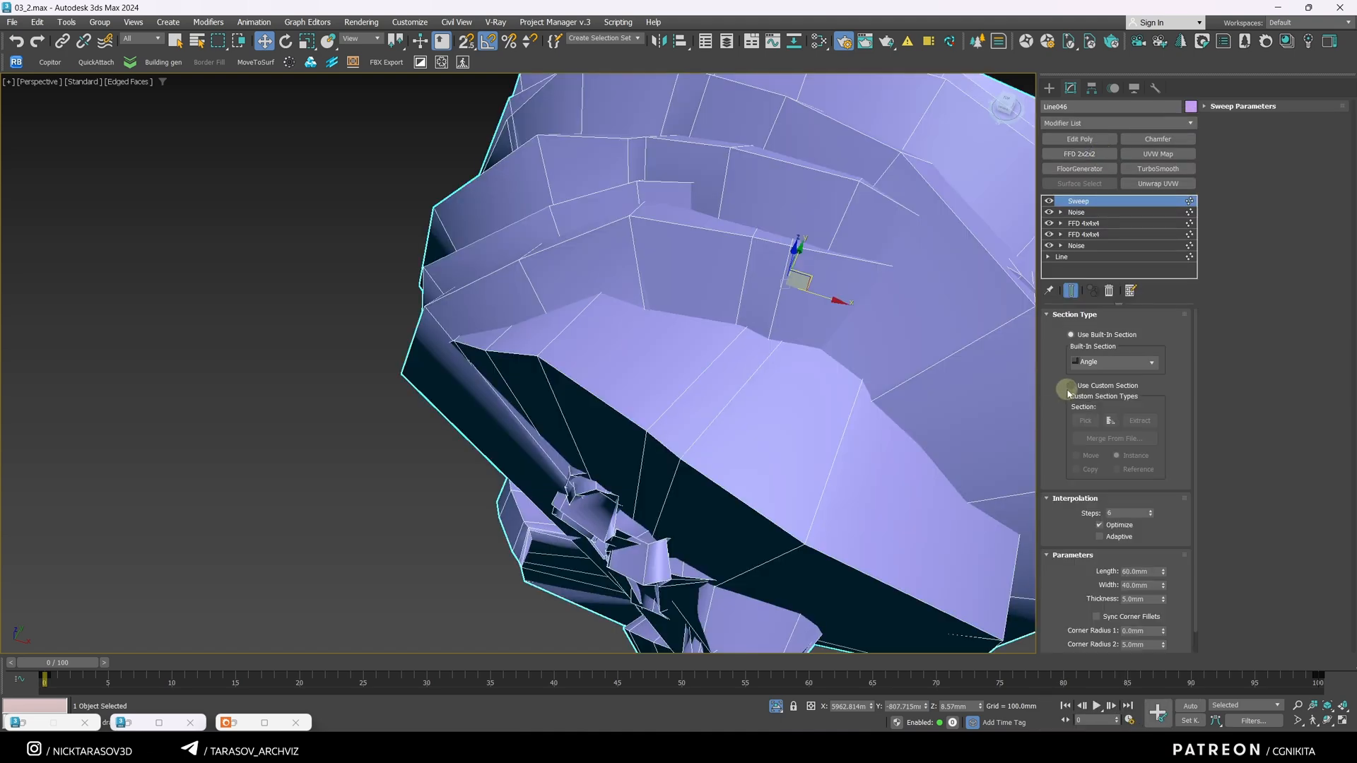
pyautogui.click(1071, 384)
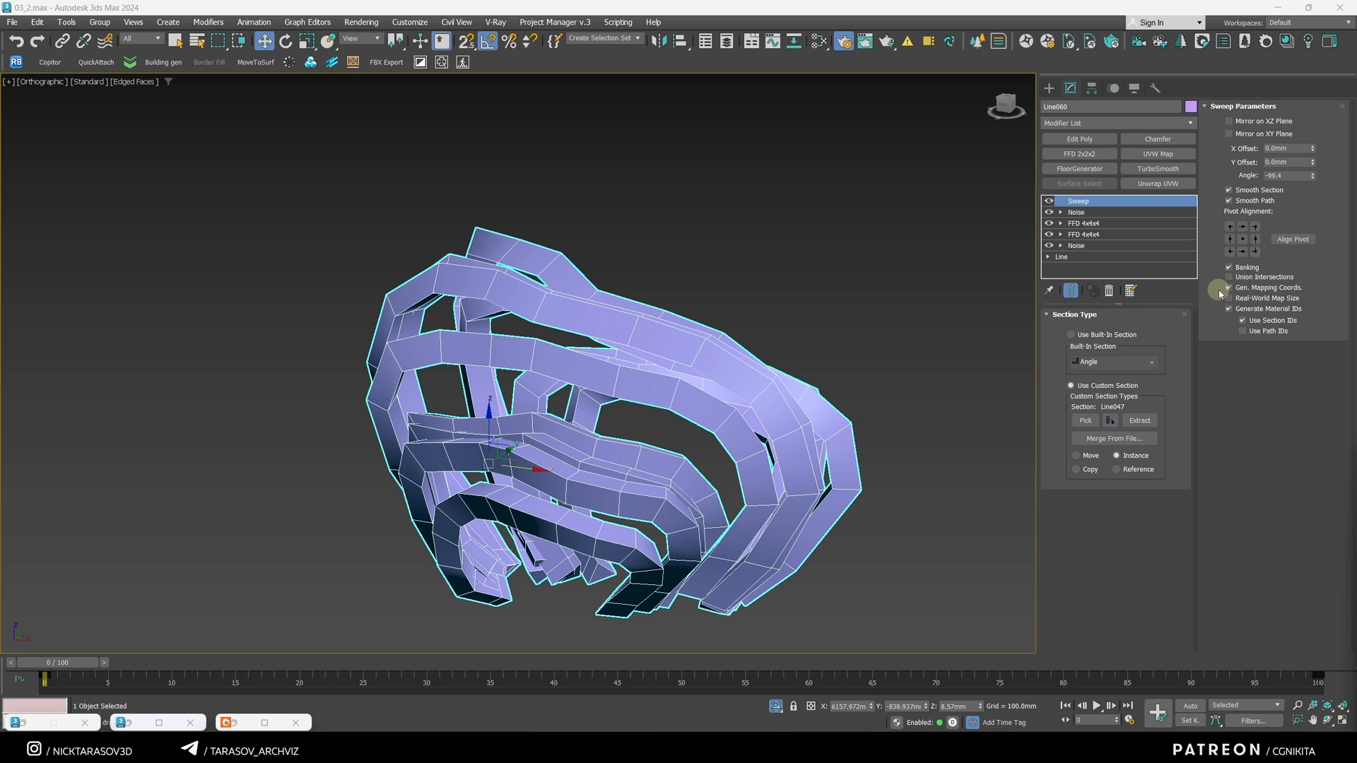
pyautogui.click(1230, 287)
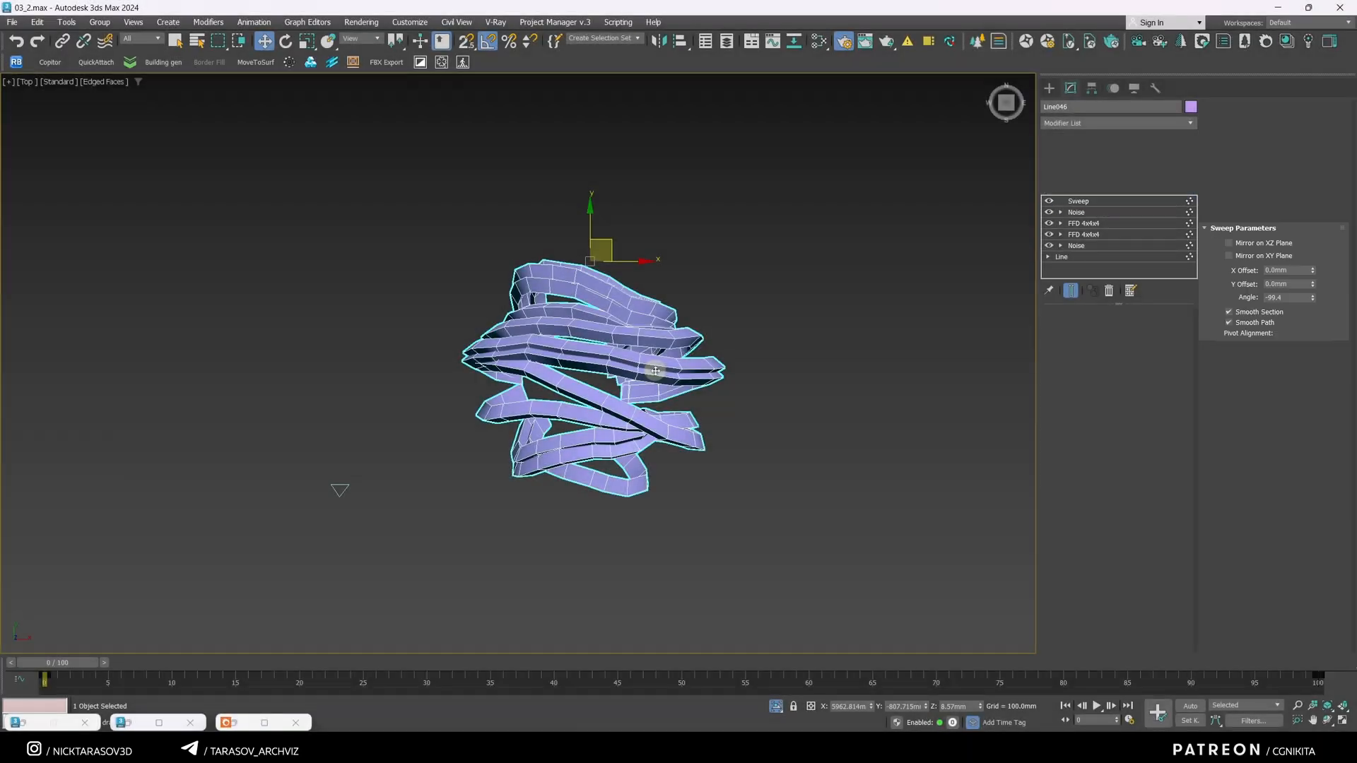
# Step: Clone the swept thread mesh as a copy and reseed the copy's Noise
pyautogui.click(1077, 201)
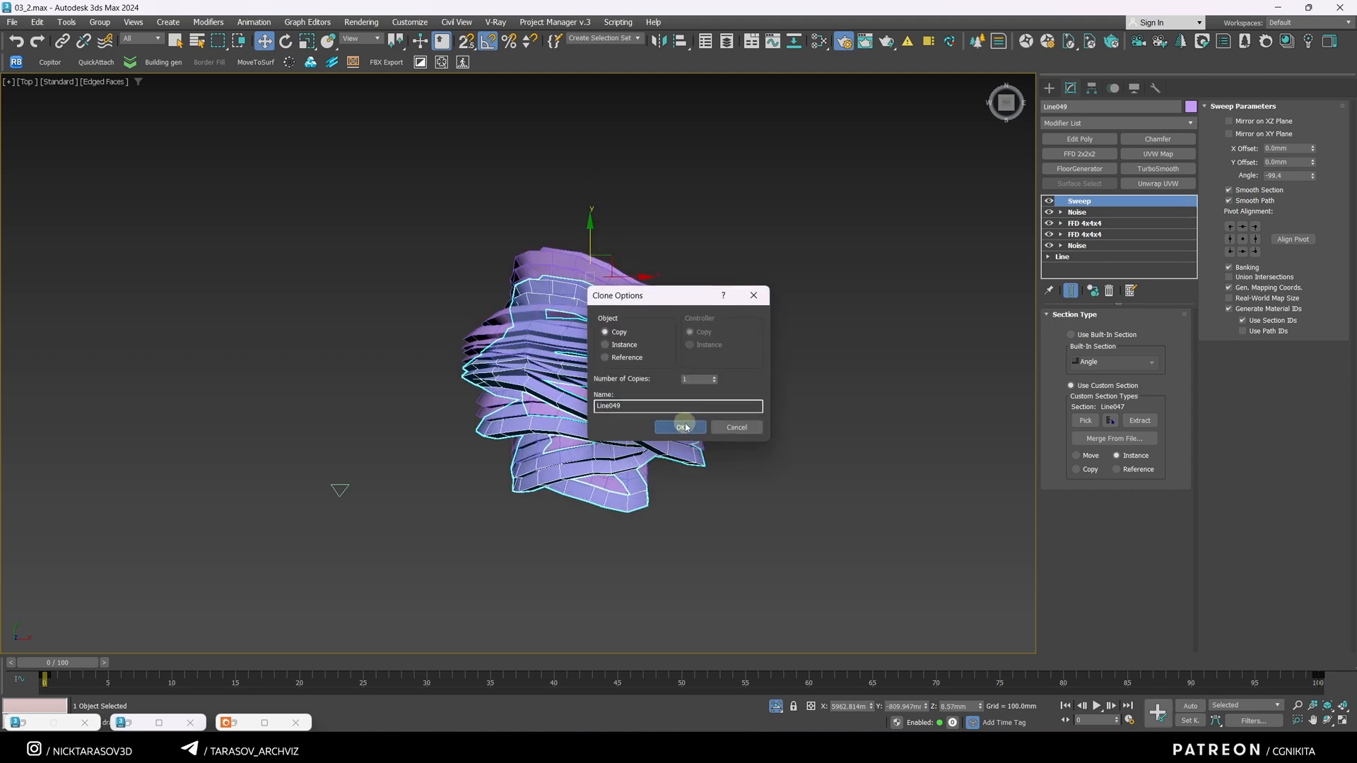
pyautogui.click(678, 427)
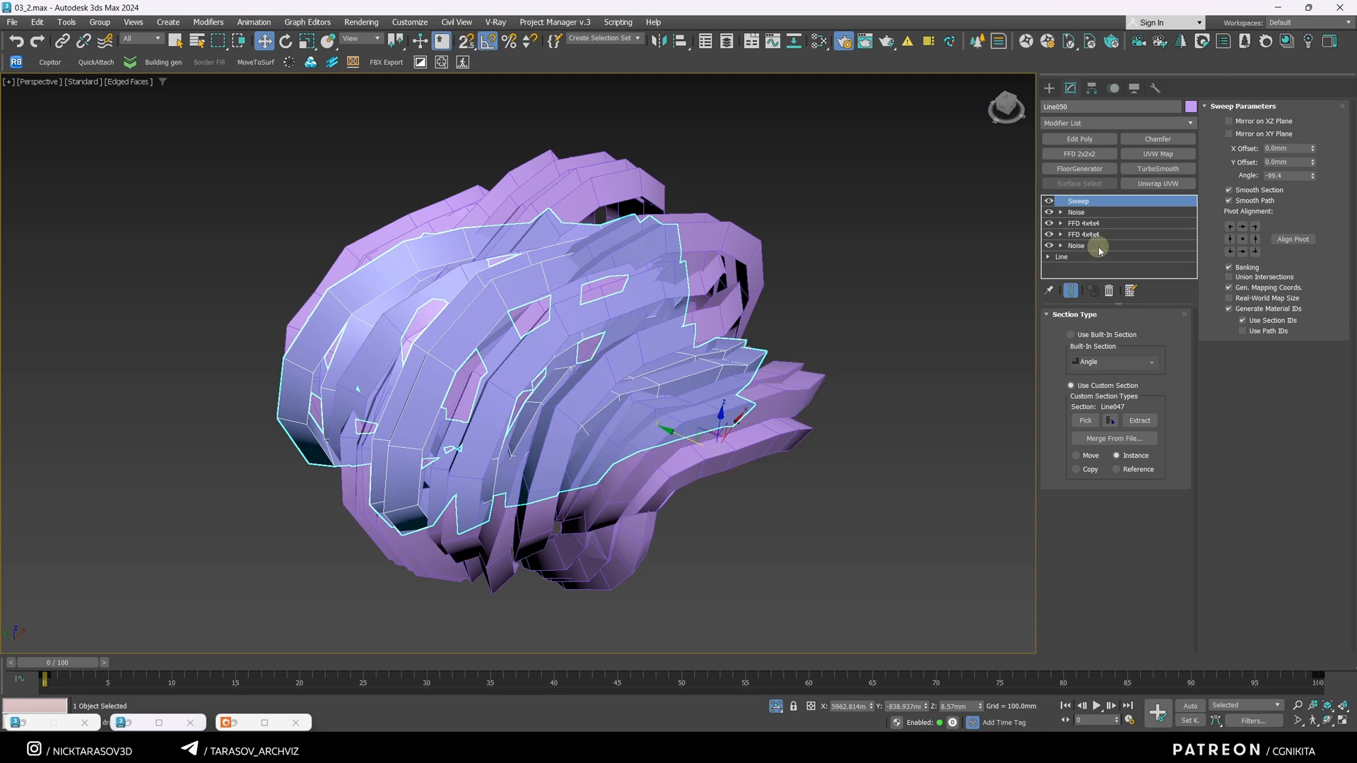
pyautogui.click(1078, 246)
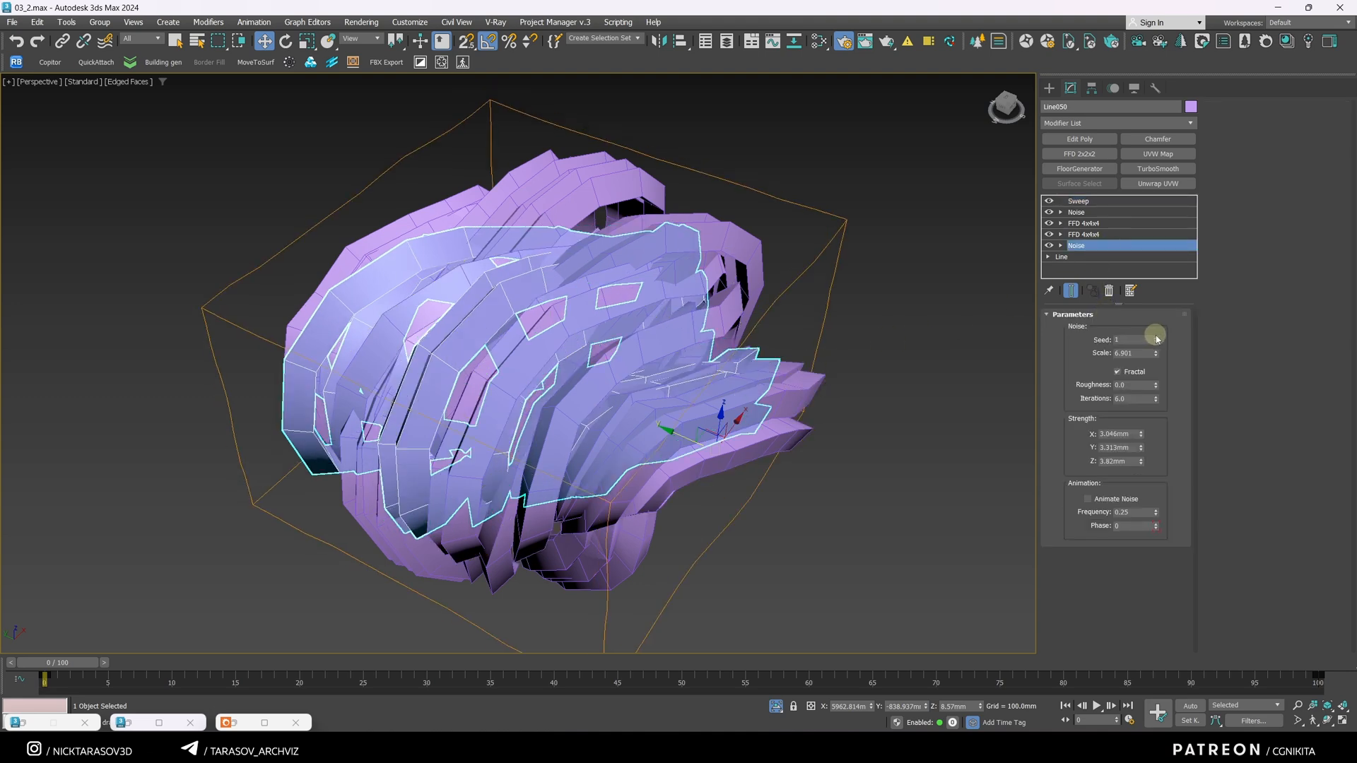
pyautogui.click(1078, 200)
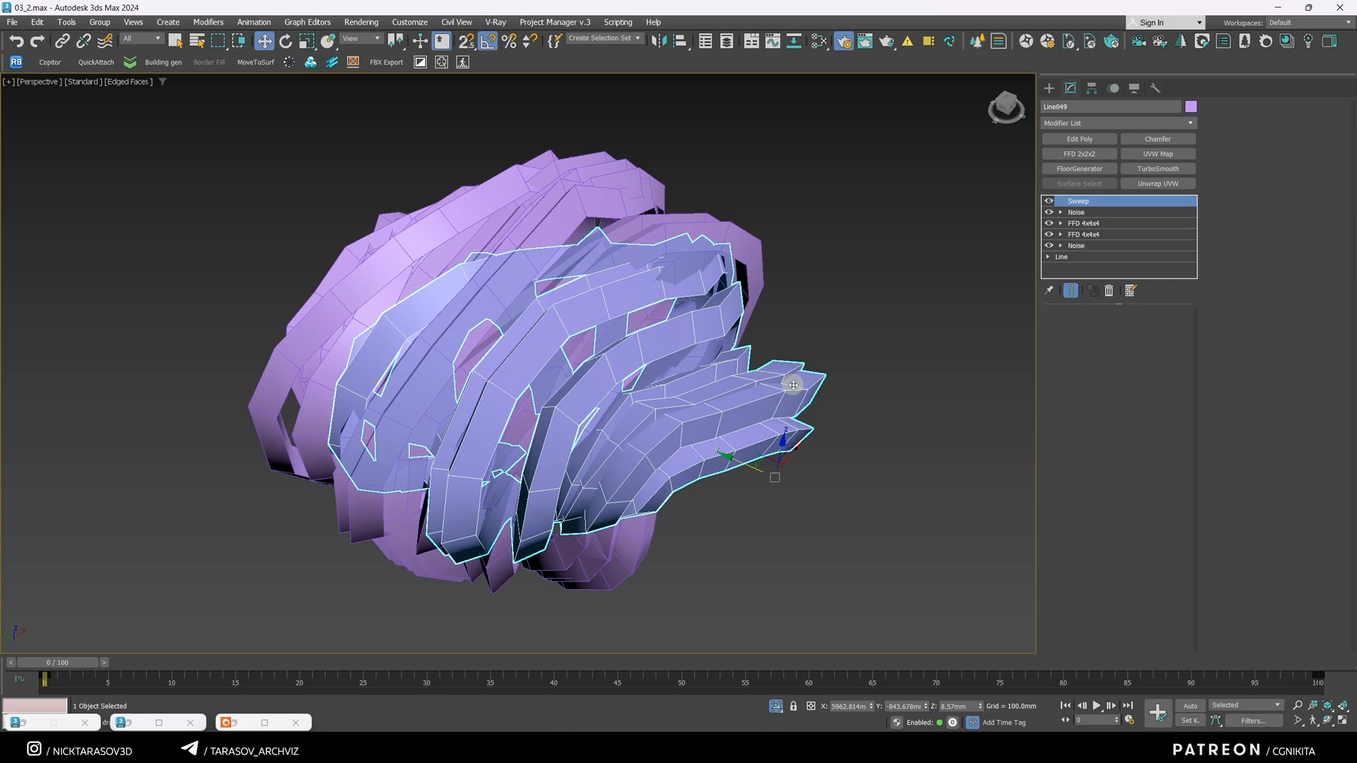
# Step: Select the other thread mesh and vary its Noise so the clump overlaps differently
pyautogui.click(1077, 201)
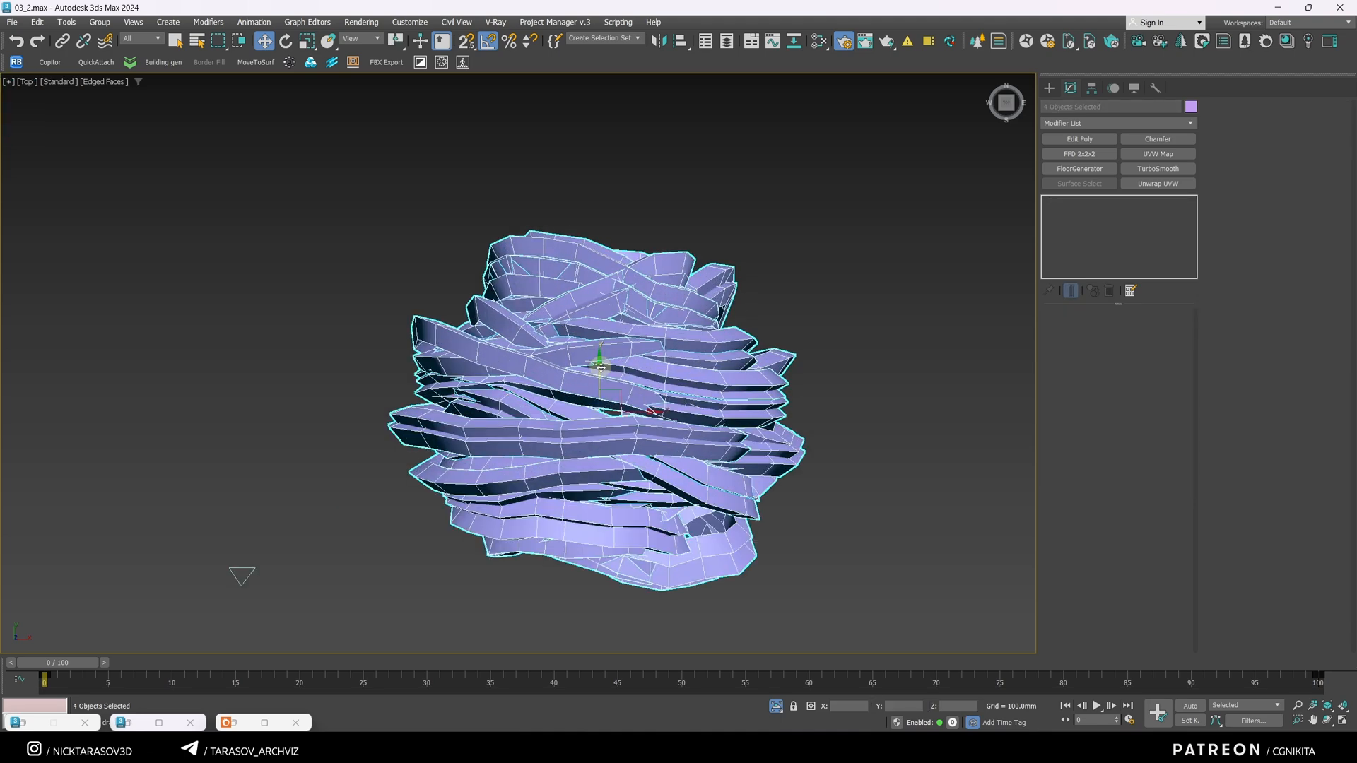
pyautogui.moveTo(601, 367); pyautogui.dragTo(601, 358)
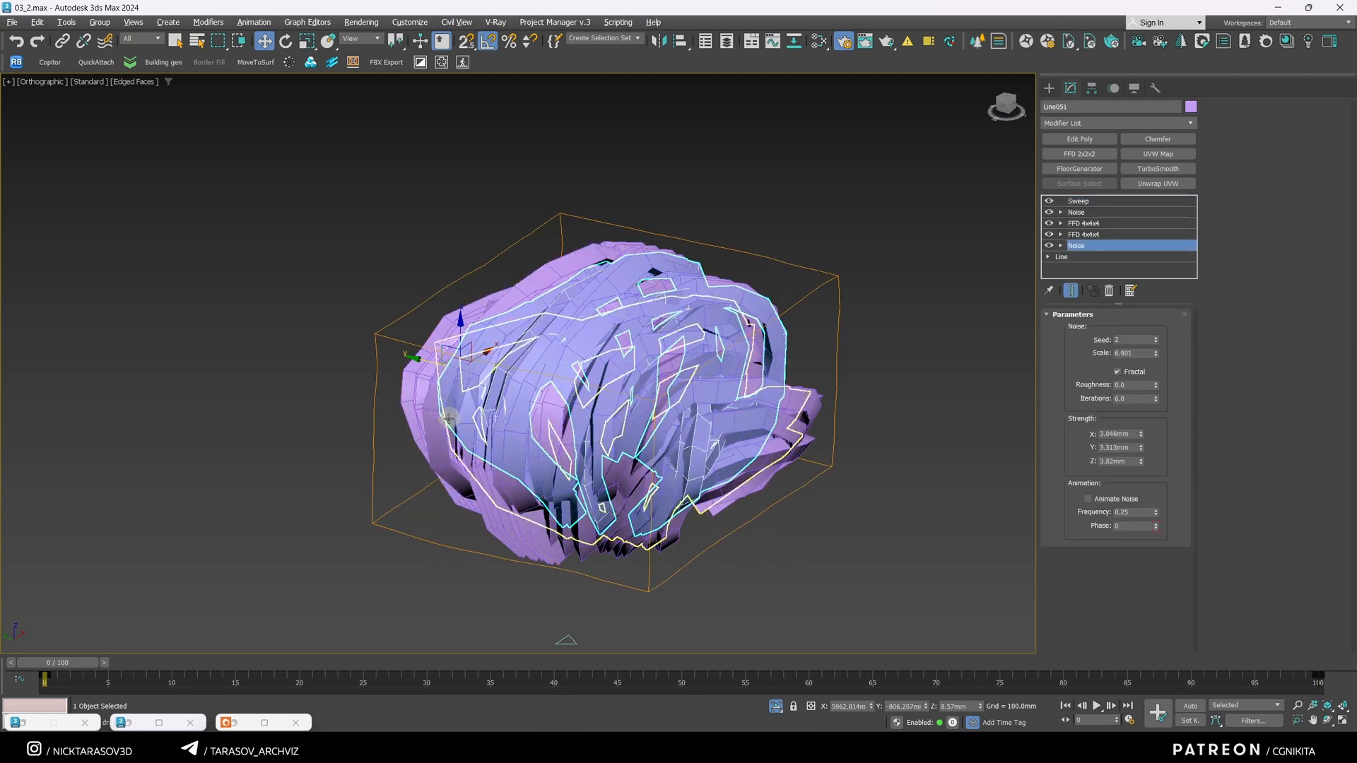
pyautogui.click(1078, 201)
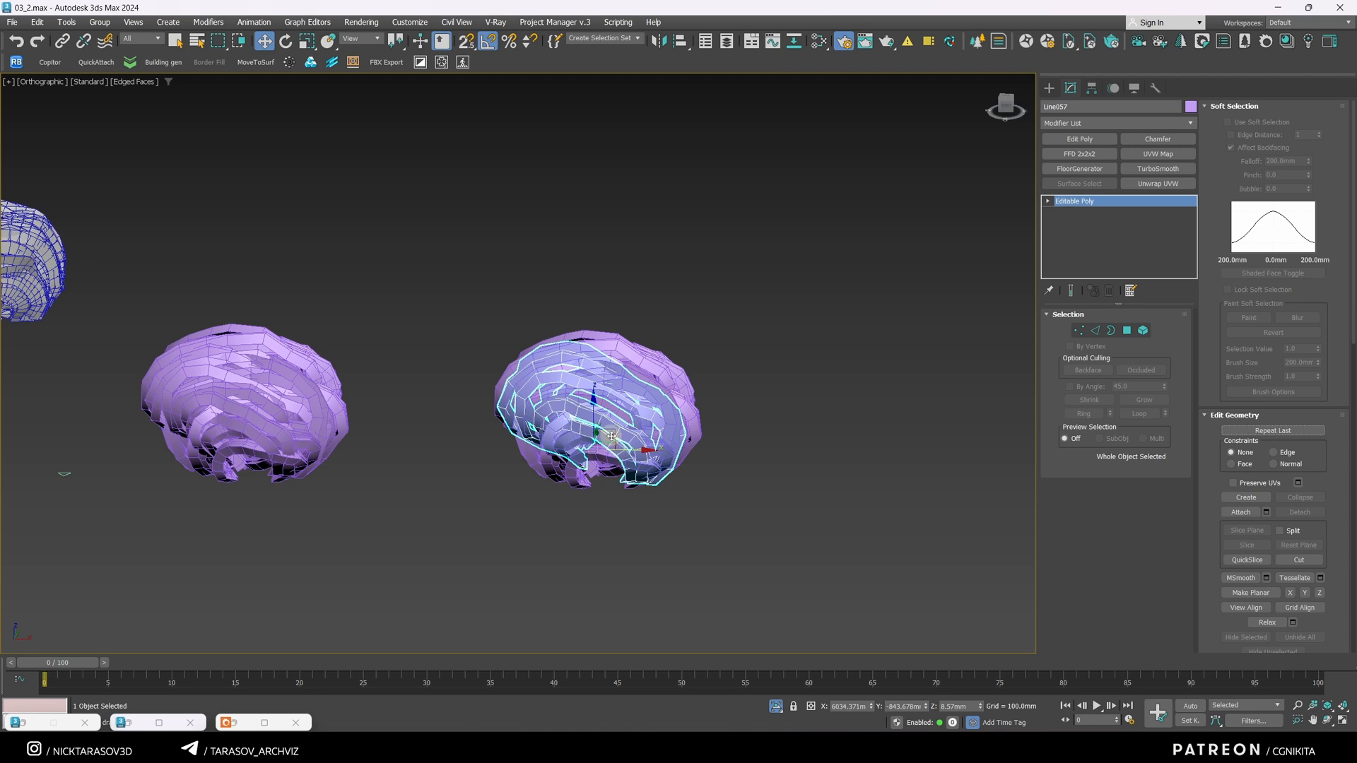
# Step: Copy the right-hand thread clump, tweak its Noise and store it with Copitor
pyautogui.click(1241, 512)
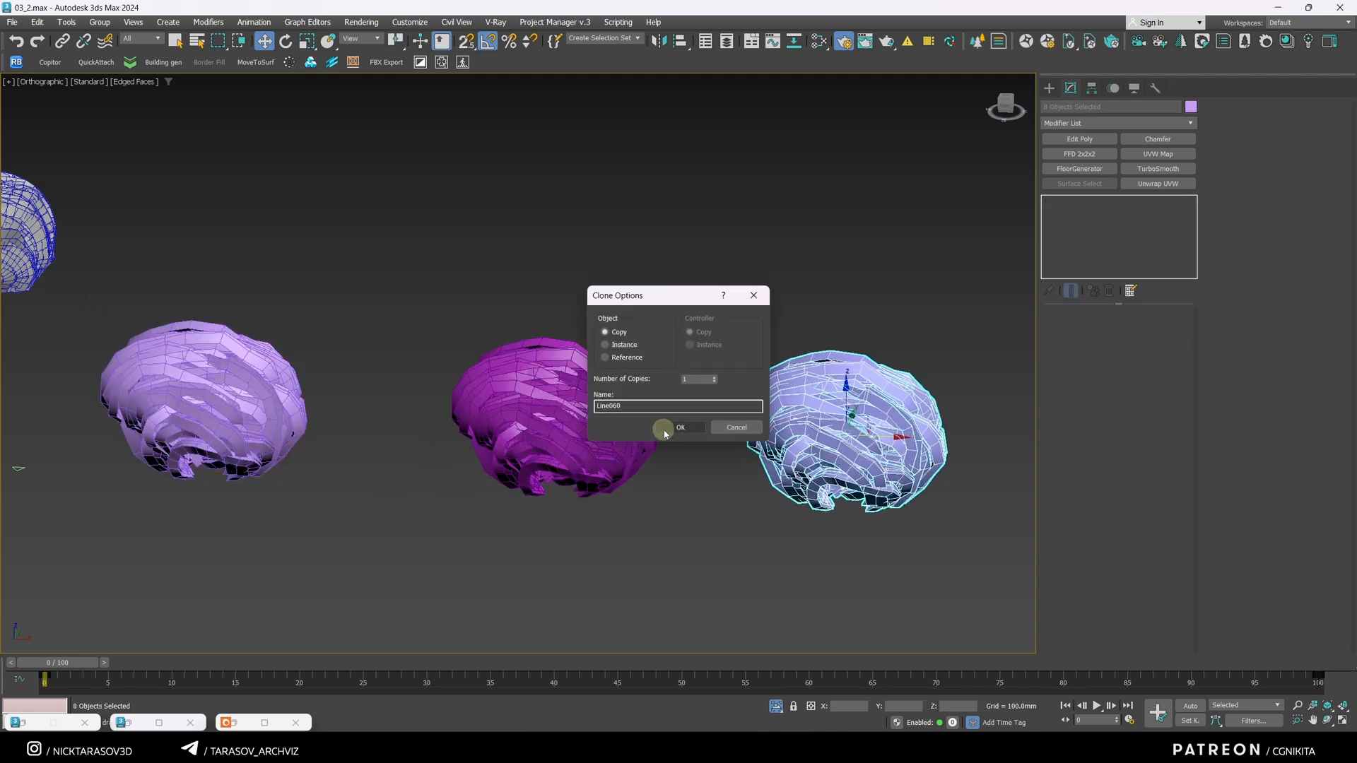
pyautogui.click(680, 427)
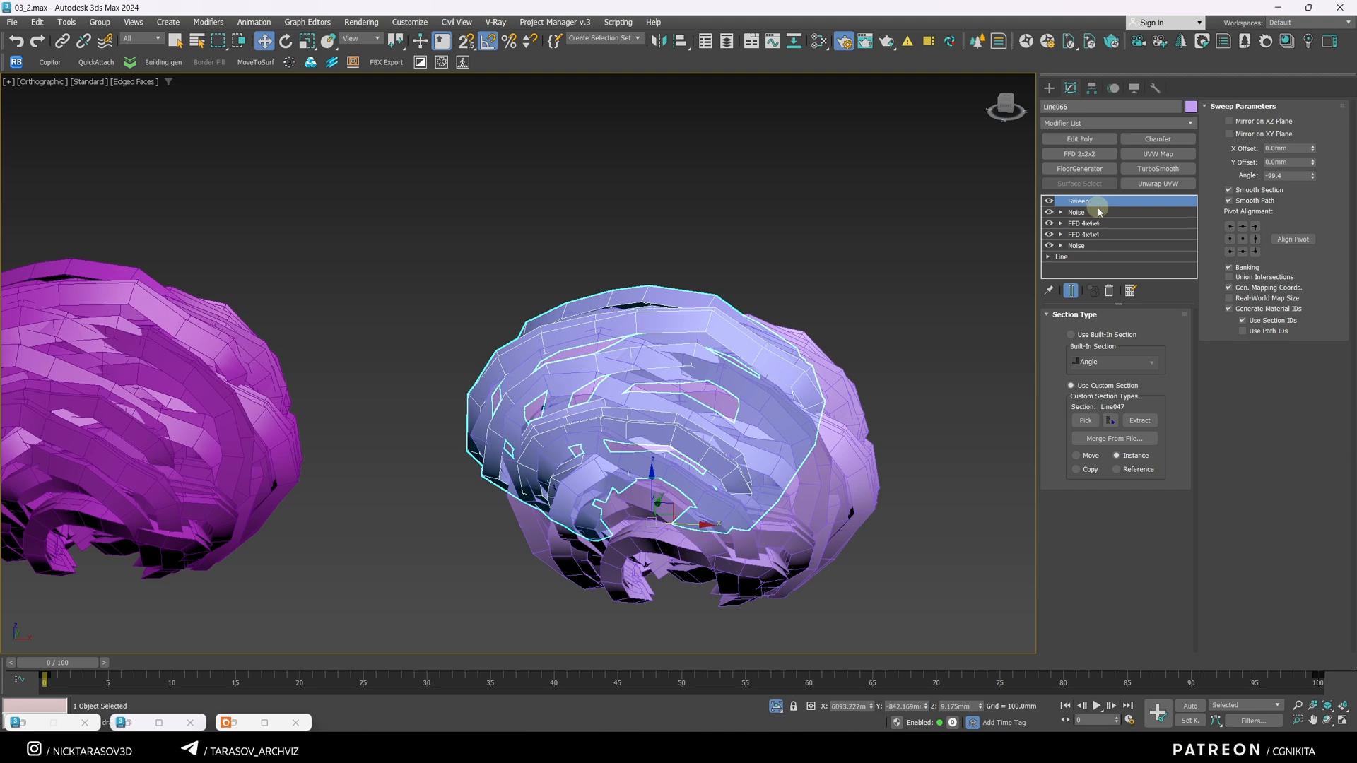
pyautogui.click(1076, 246)
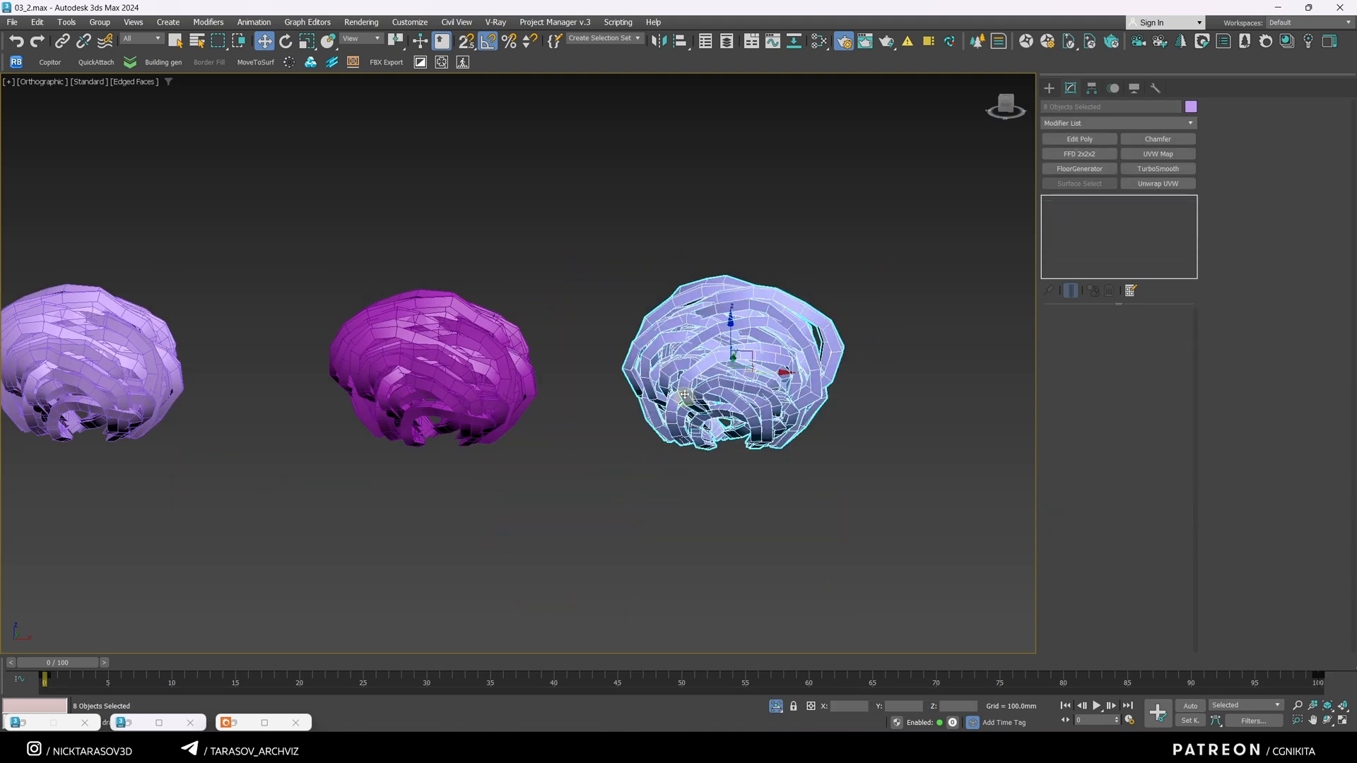
pyautogui.moveTo(70, 62)
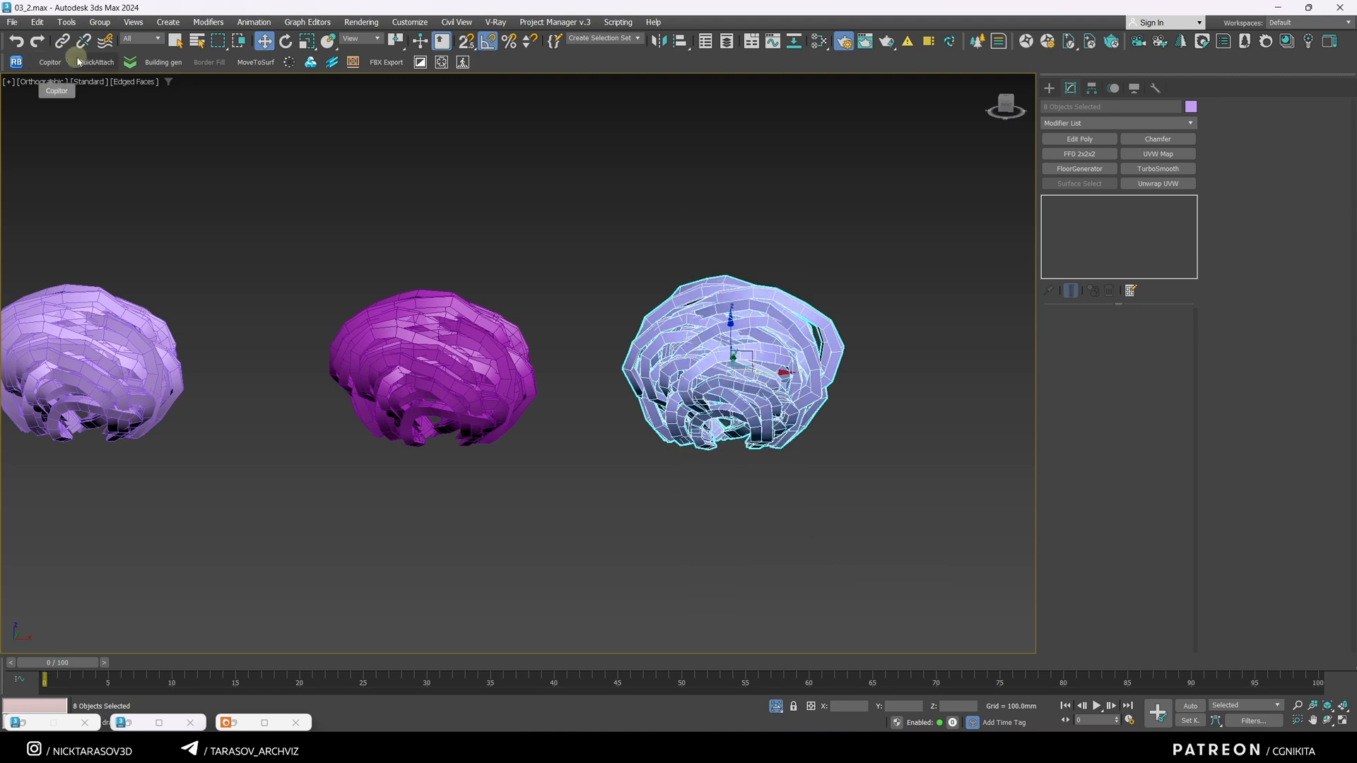
pyautogui.click(94, 62)
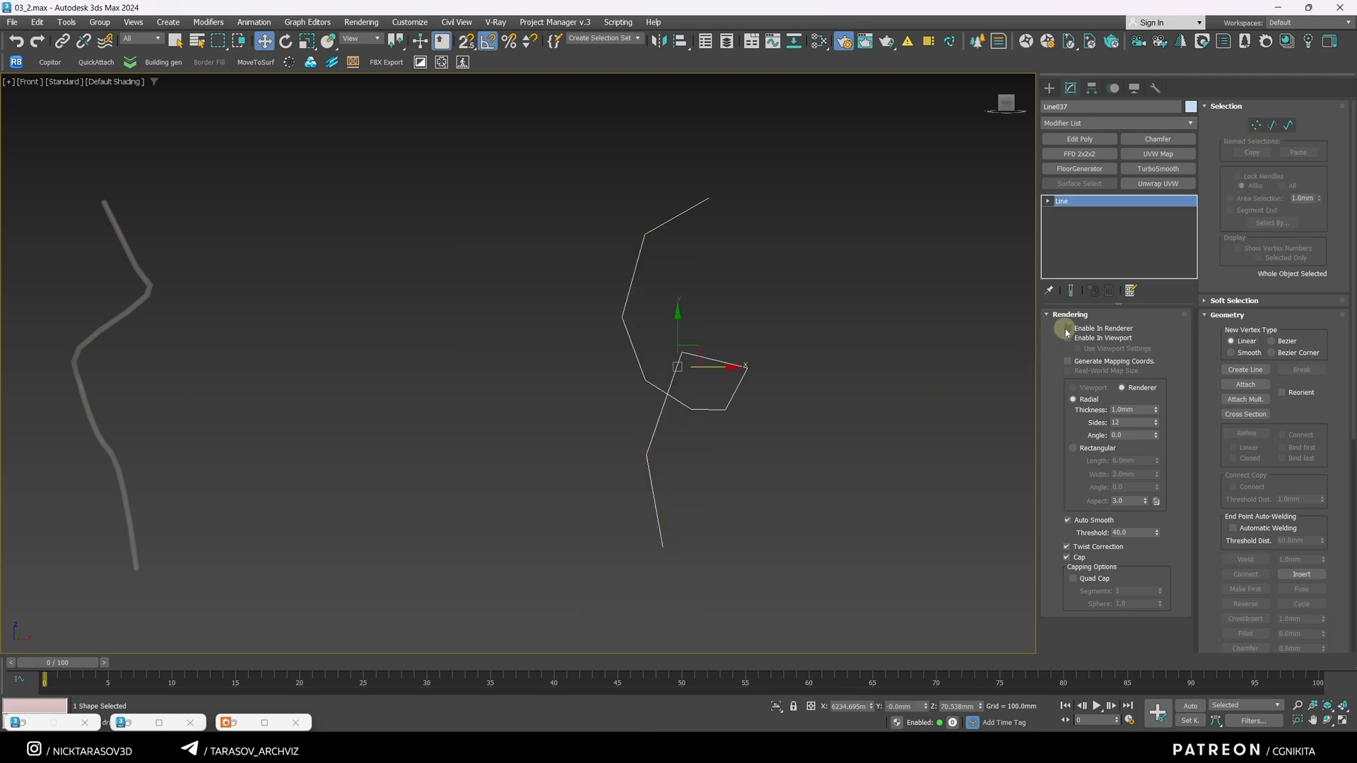
# Step: Render the zigzag line as a thin 1 mm tube with quad caps and adjusted side count
pyautogui.click(1066, 338)
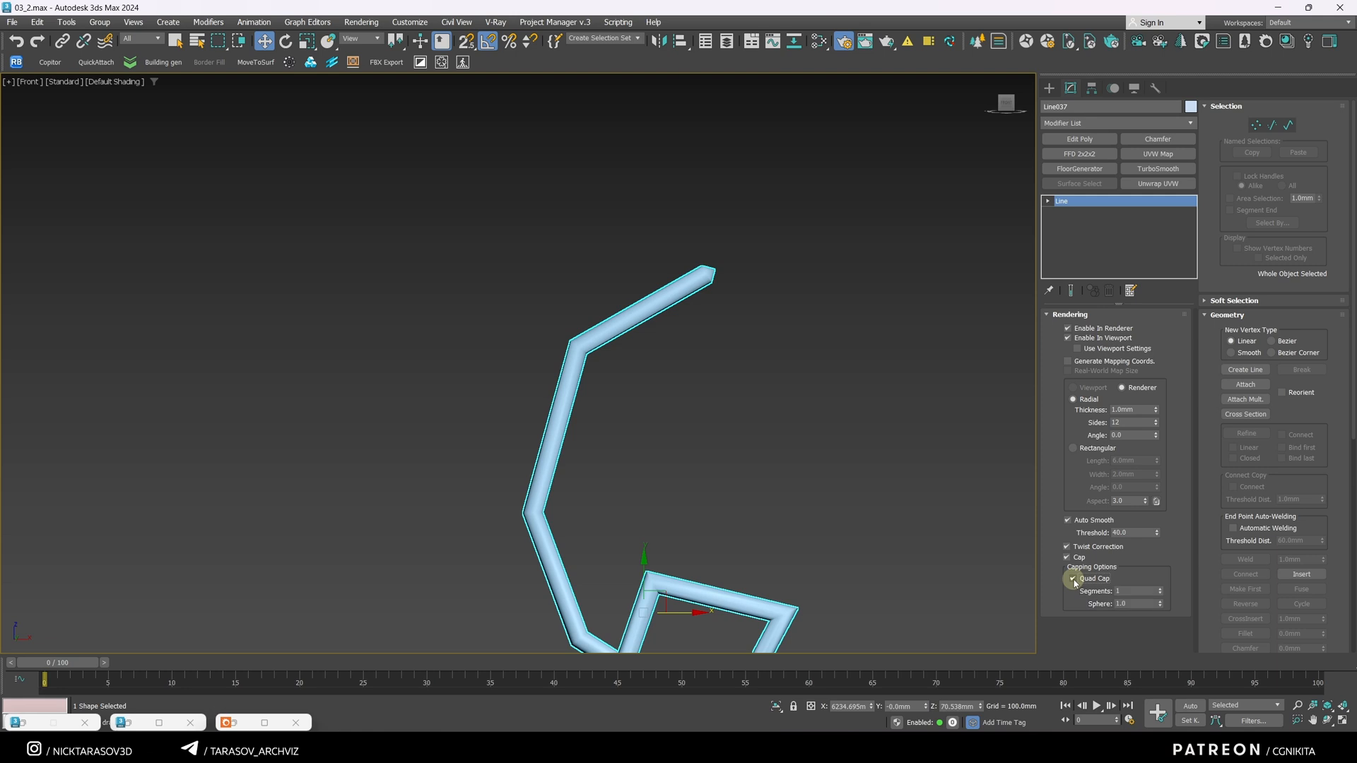
pyautogui.click(1148, 588)
pyautogui.write('3')
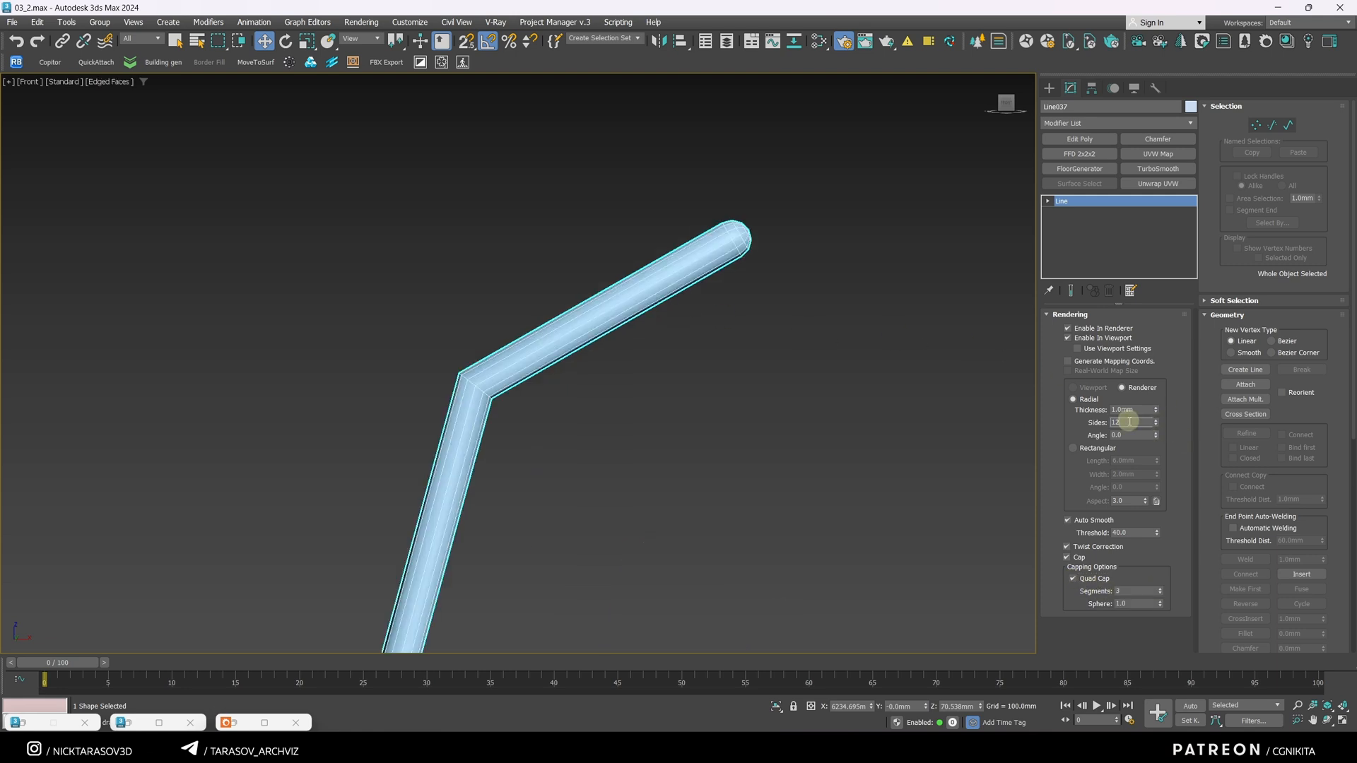
pyautogui.click(1154, 423)
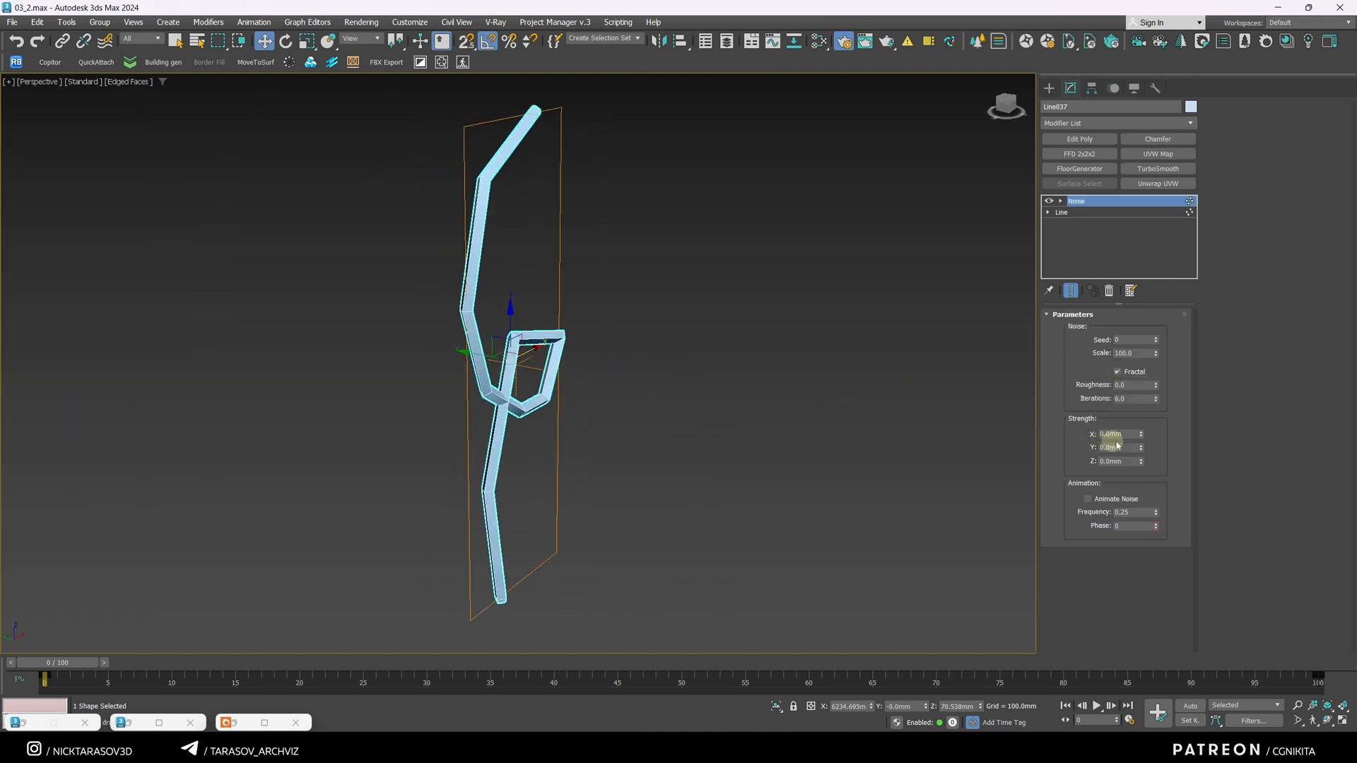
# Step: Raise the fractal Noise strength along X and Y to several millimetres
pyautogui.moveTo(1140, 448); pyautogui.dragTo(1139, 437)
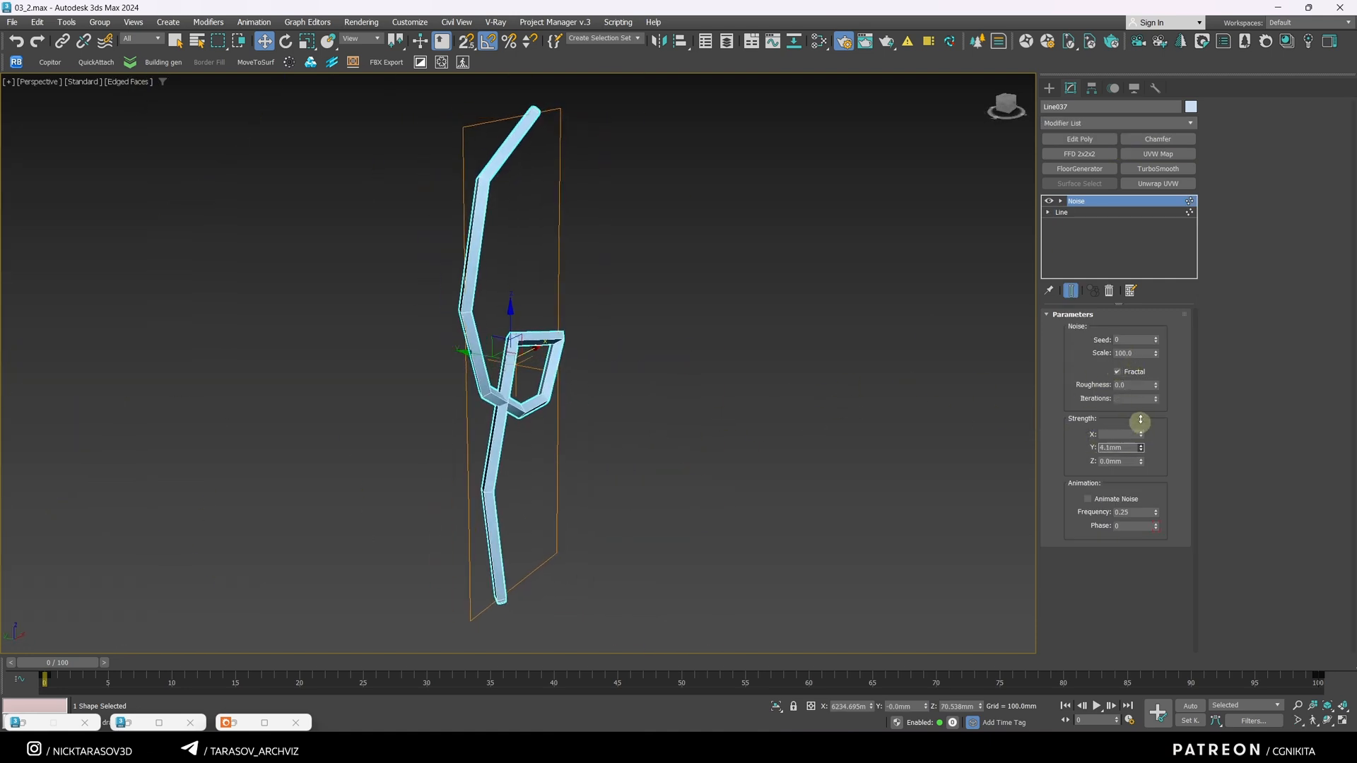
pyautogui.moveTo(1155, 354); pyautogui.dragTo(1155, 364)
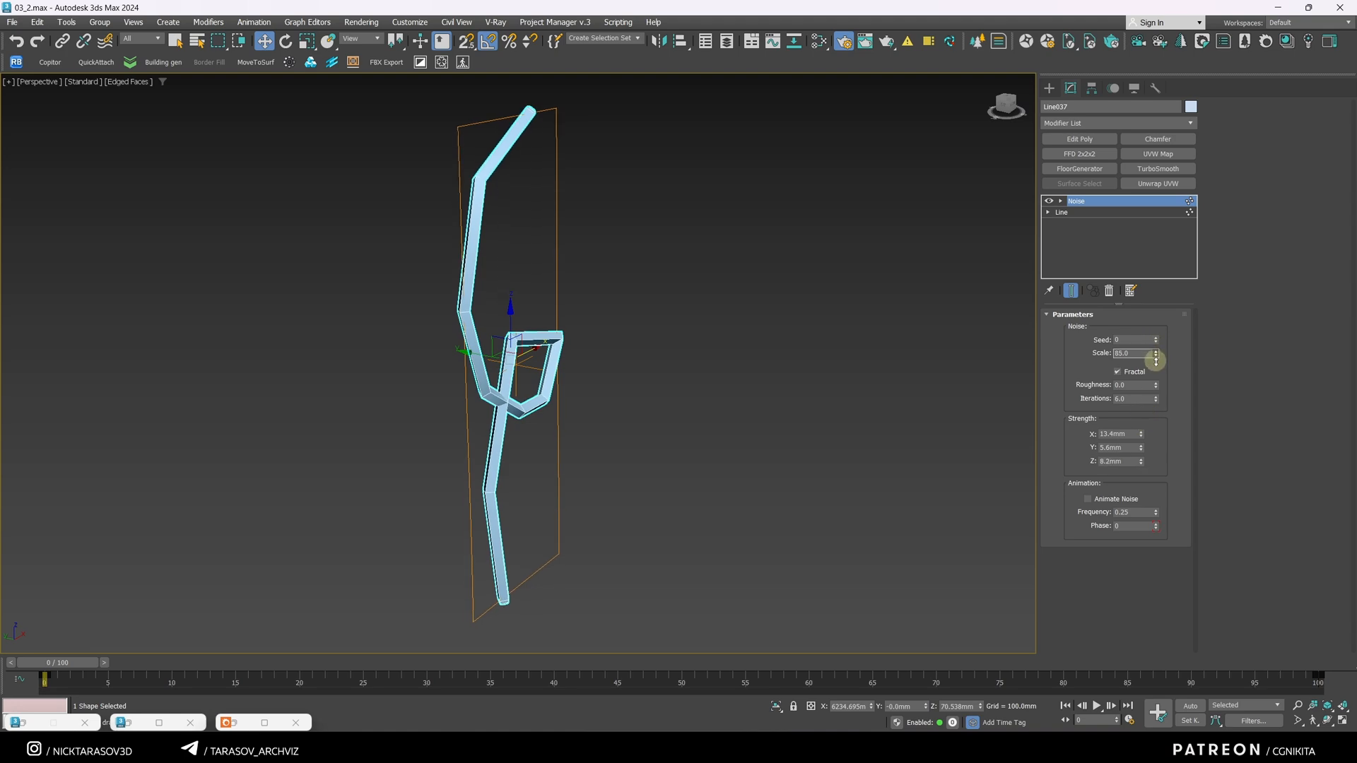